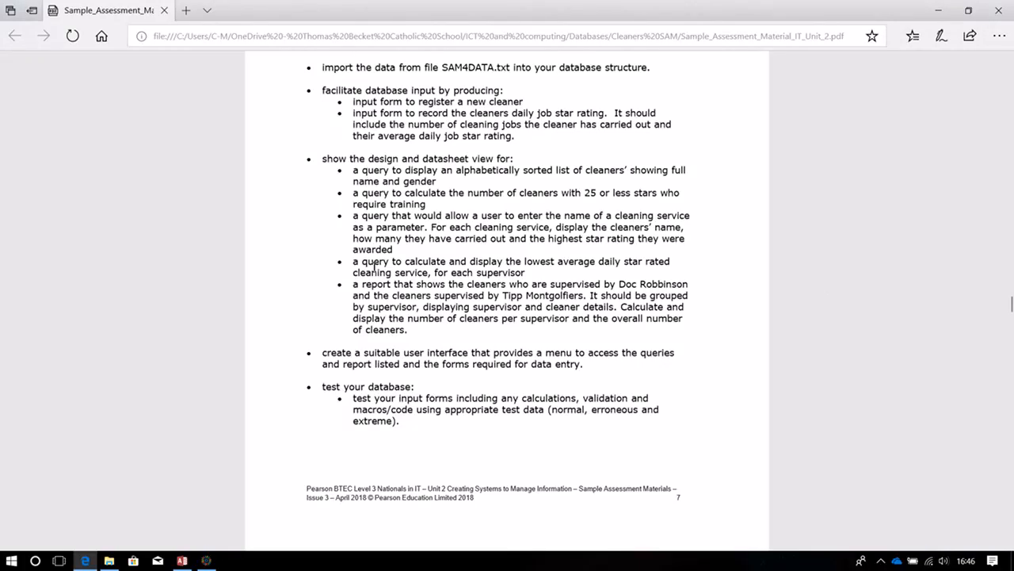
Highlight 'input form' in the assessment brief's input-form requirement in Edge.
double_click(377, 101)
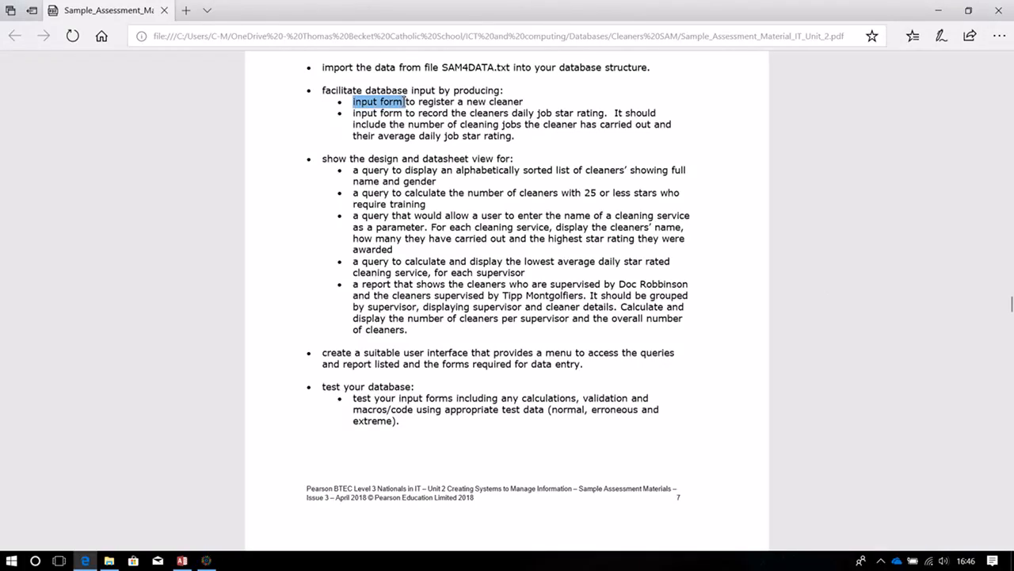
drag(401, 101, 523, 102)
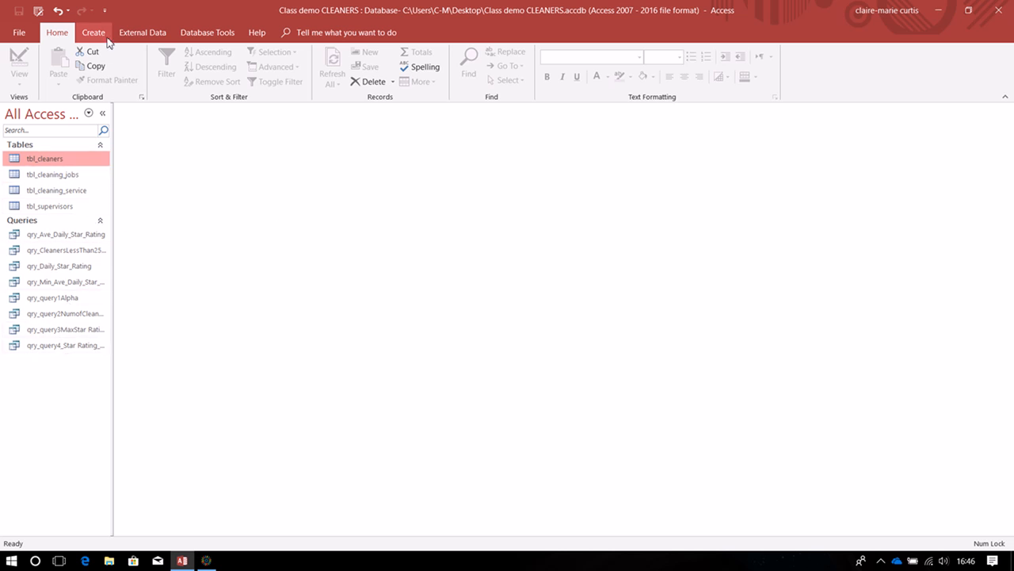
Start the Form Wizard with all tbl_cleaners fields and a Columnar layout.
click(93, 32)
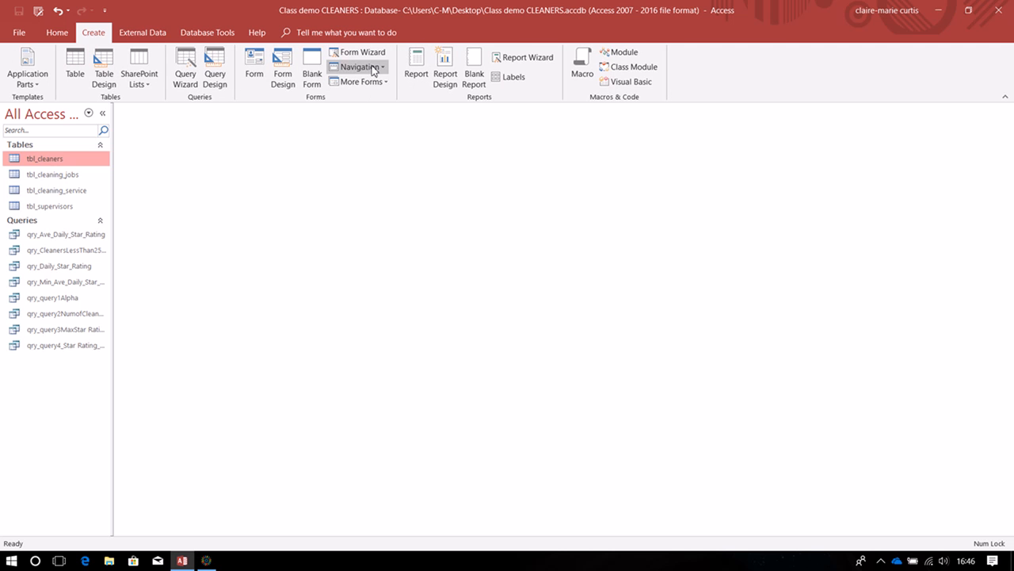
click(362, 52)
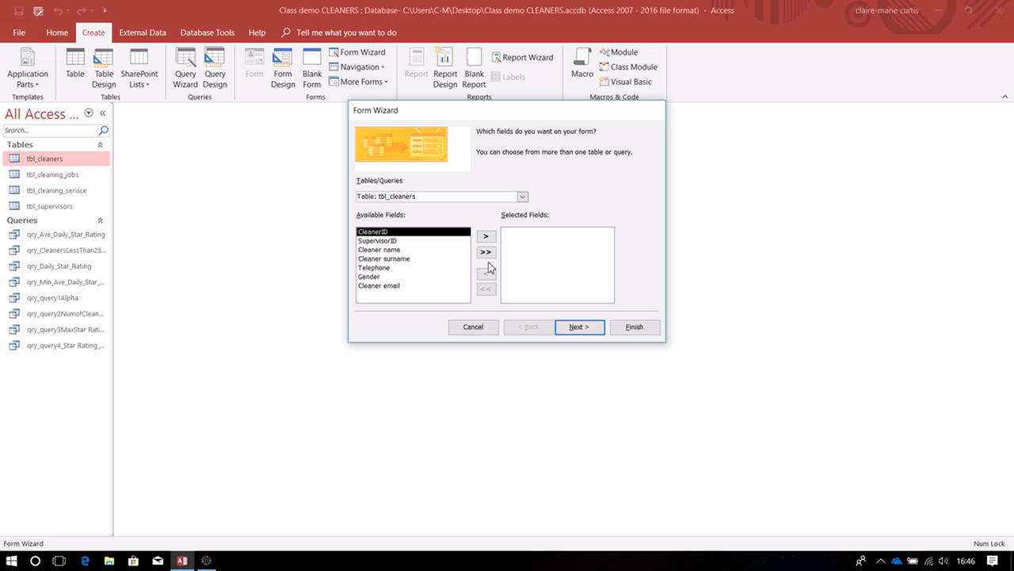
click(485, 252)
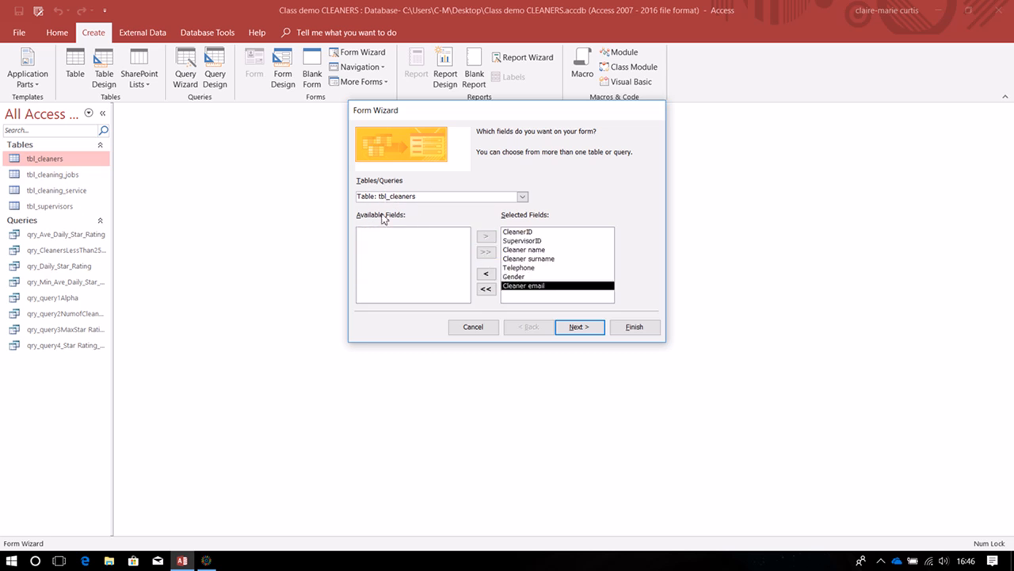
click(580, 326)
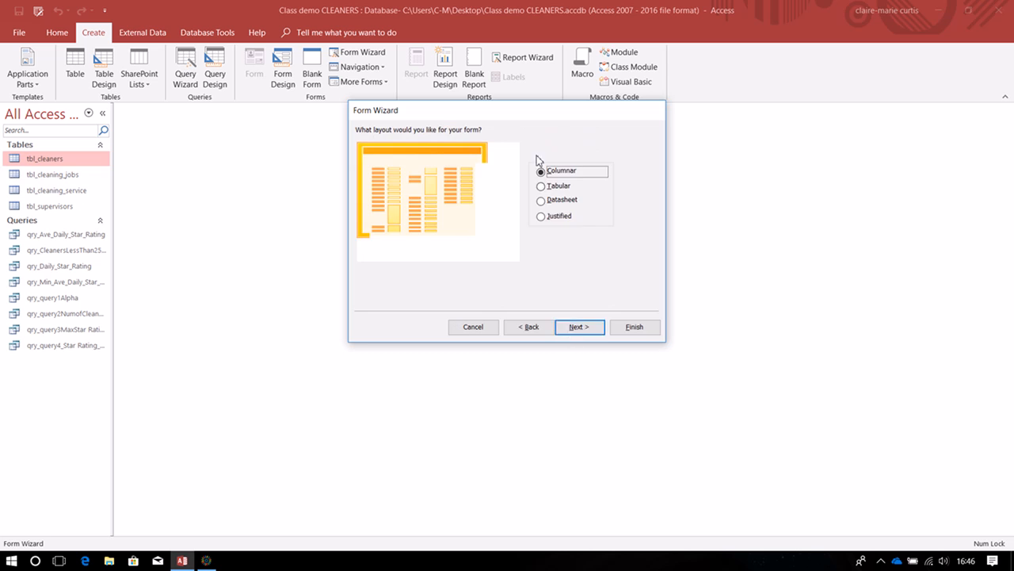
click(579, 327)
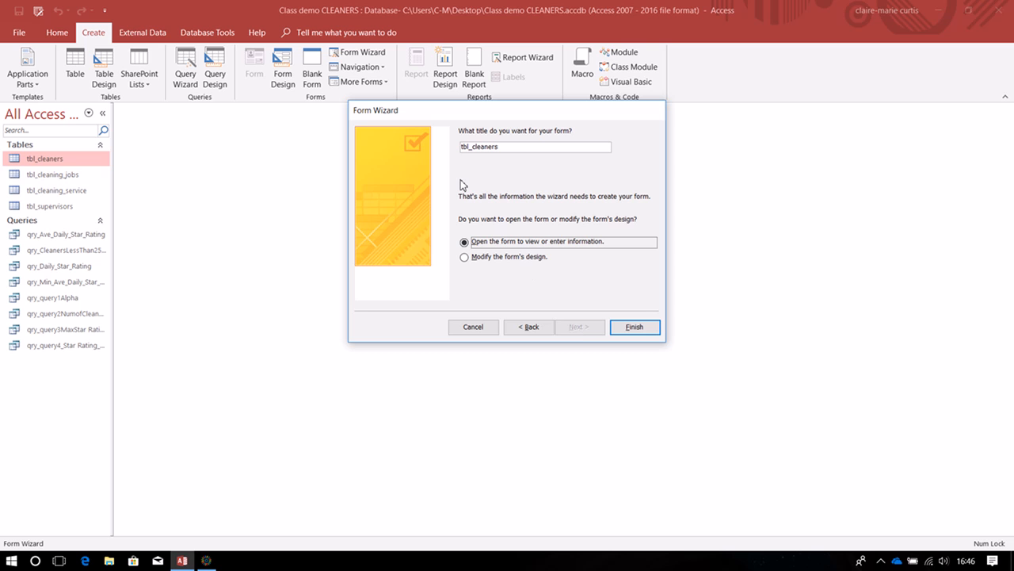
Title the form frm_add_new_cleaner and finish the wizard.
click(498, 147)
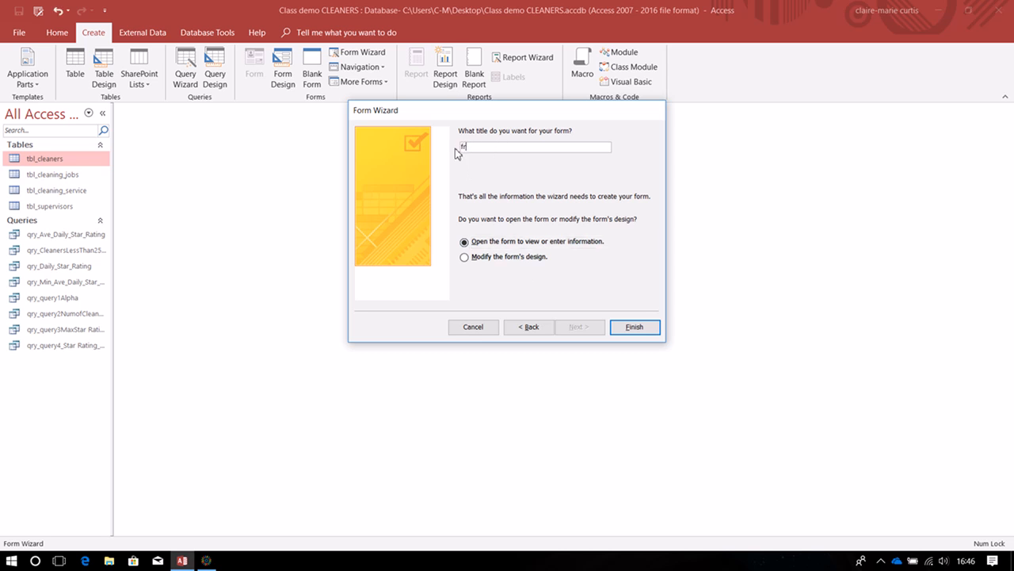
text(frm_)
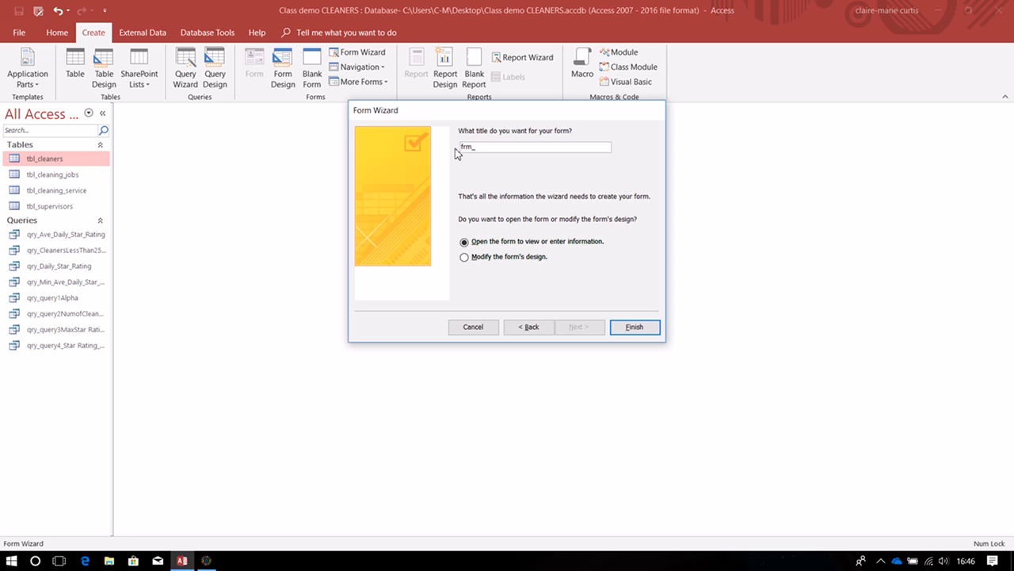
text(add_)
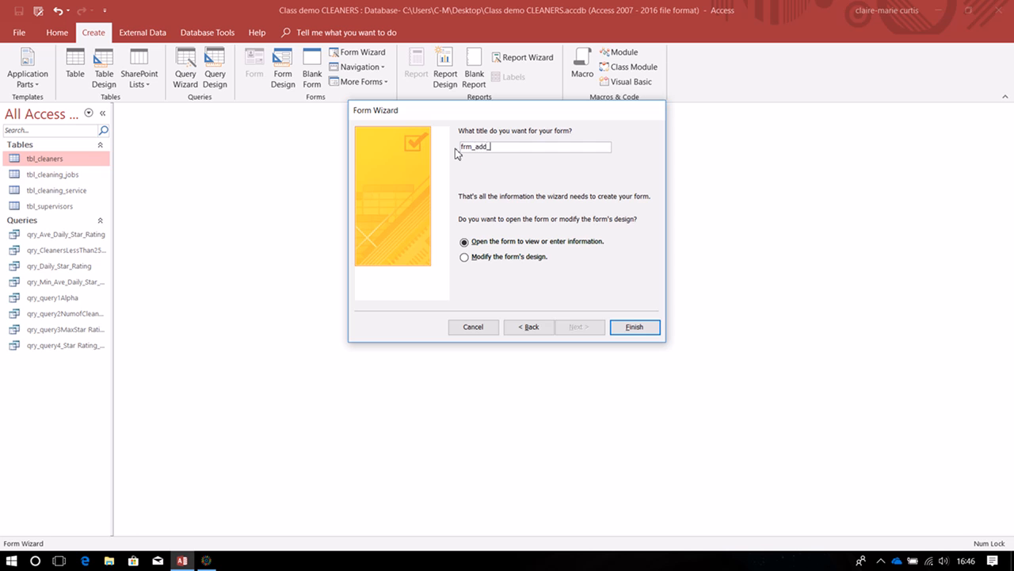
text(new)
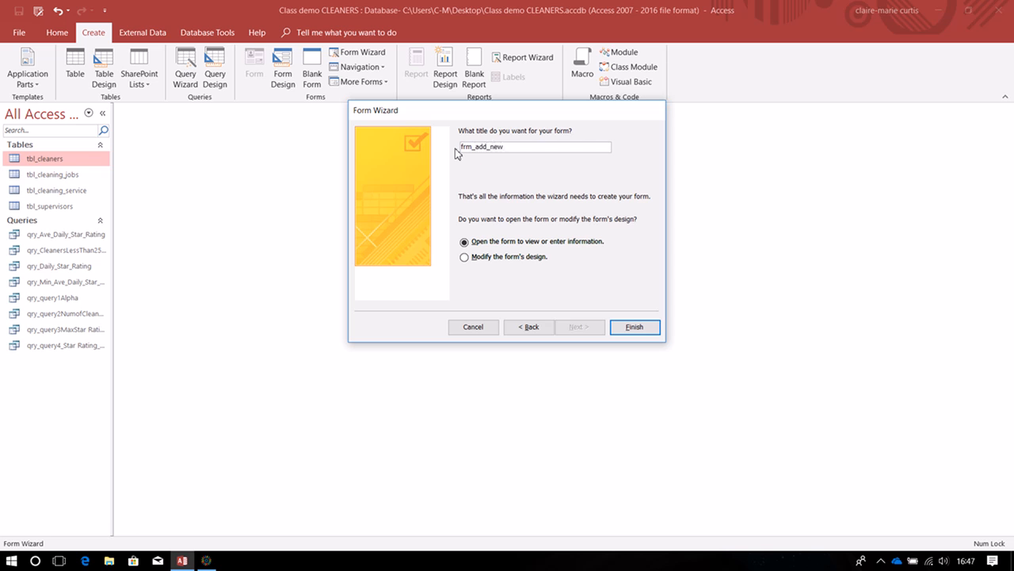
text(_cleaner)
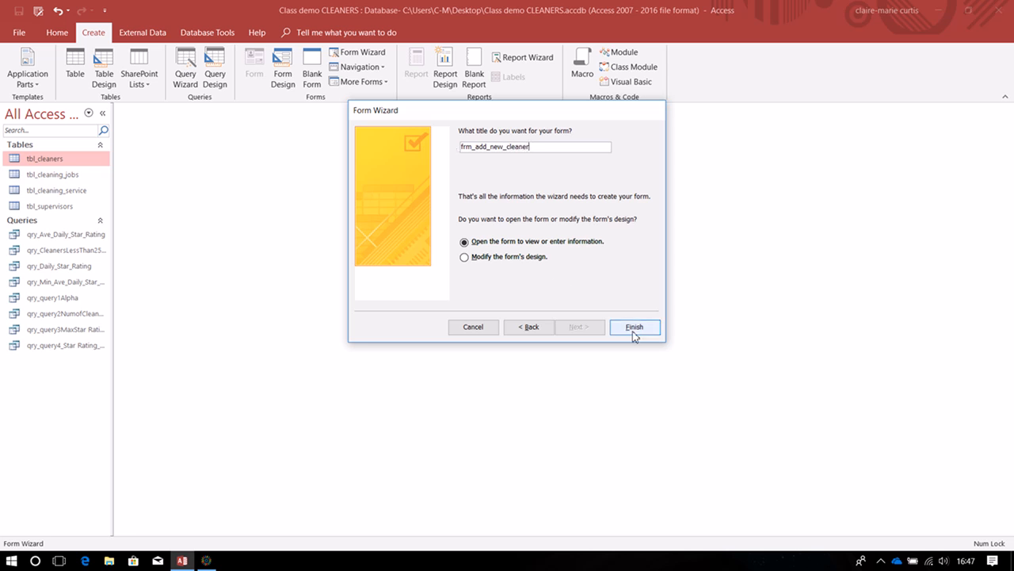
click(634, 327)
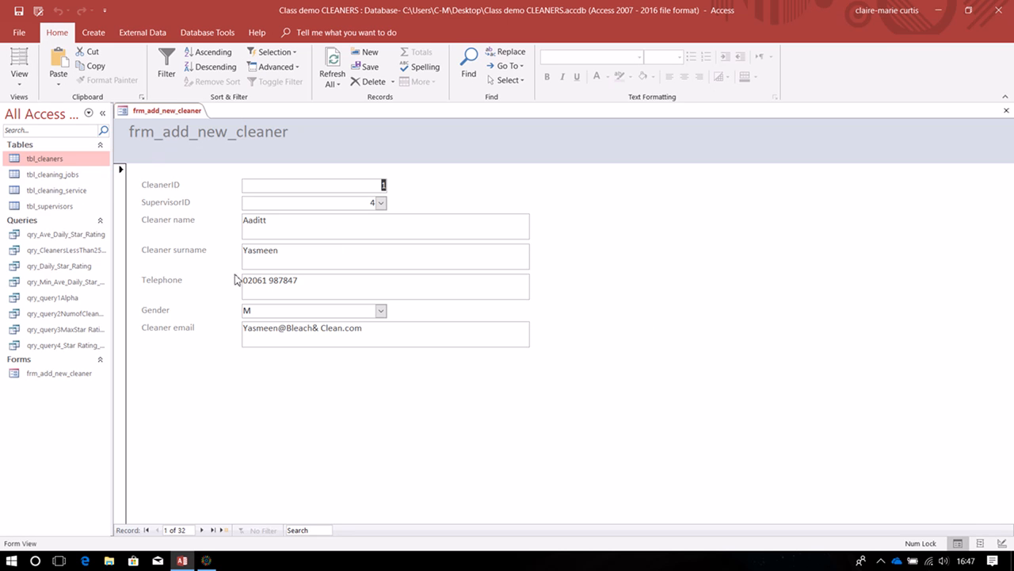
mouse_move(303, 325)
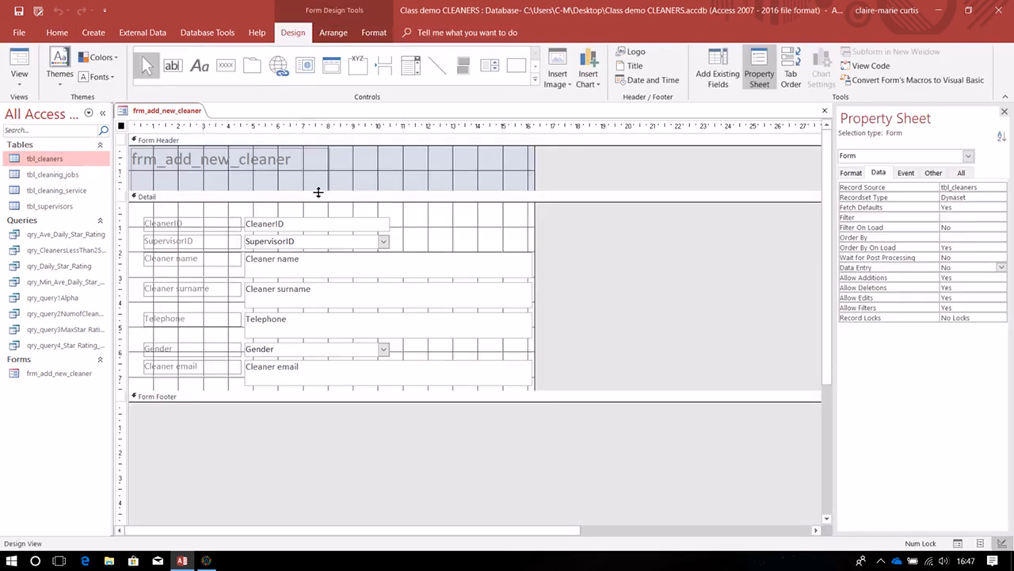
mouse_move(644, 192)
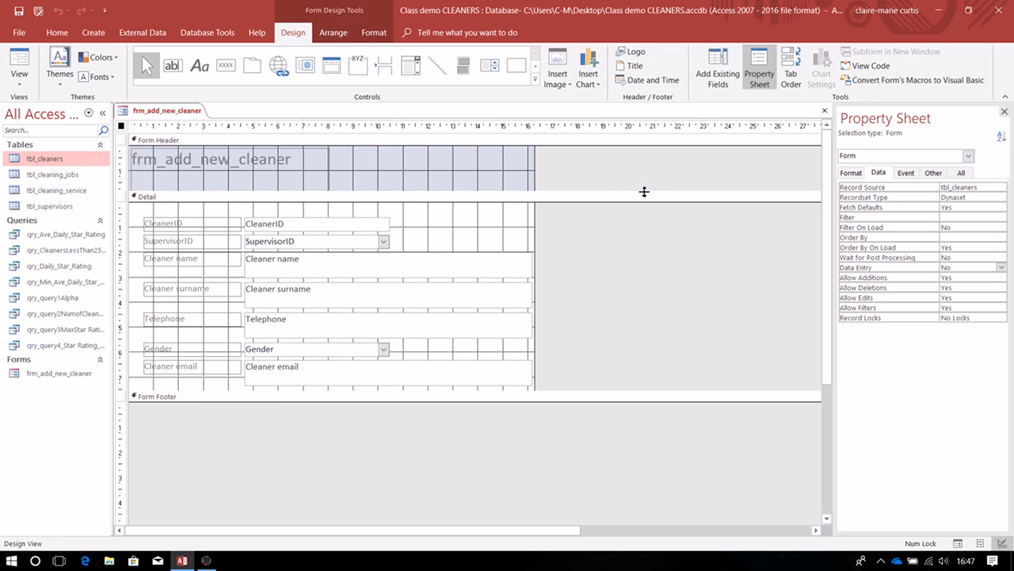
mouse_move(883, 258)
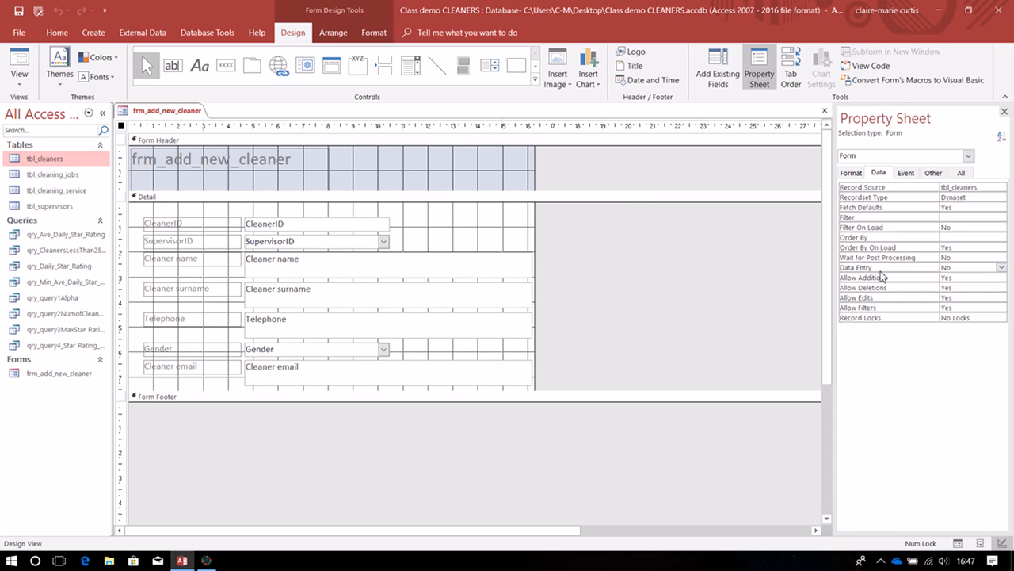
mouse_move(863, 276)
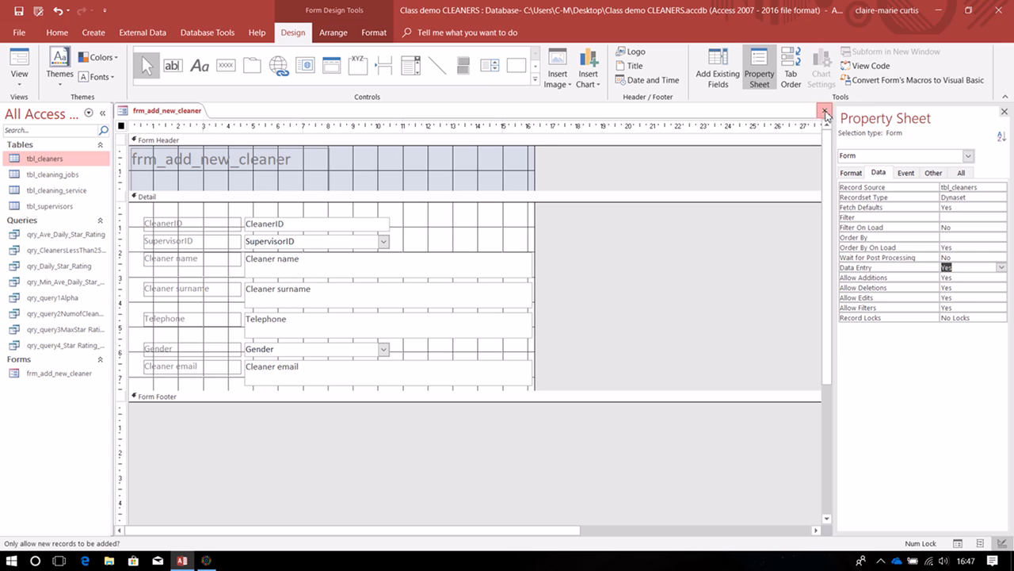
Close frm_add_new_cleaner now that its Data Entry property is Yes.
click(825, 111)
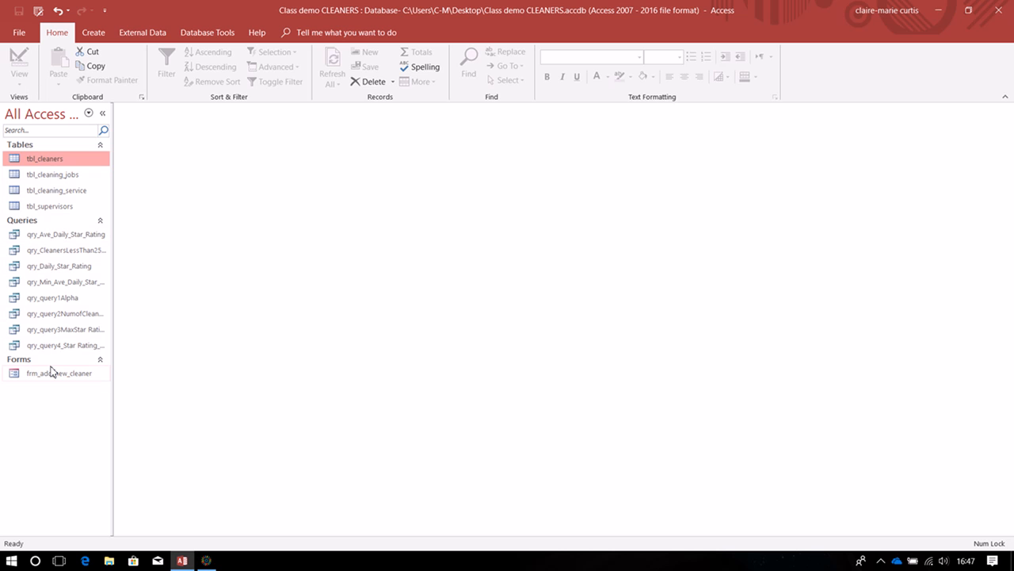
Open frm_add_new_cleaner to check for a blank record, then switch to Design View.
double_click(59, 373)
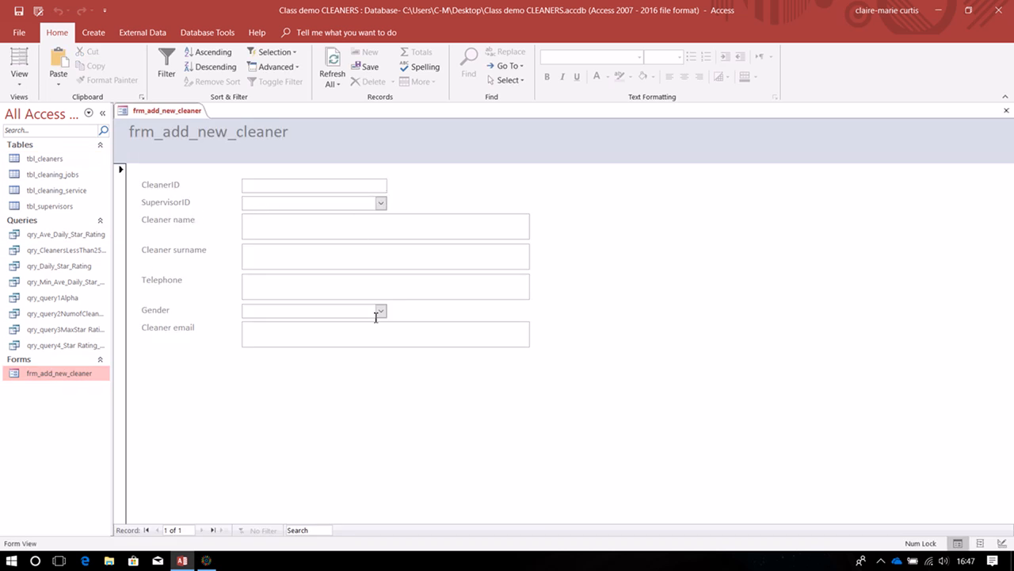
mouse_move(190, 531)
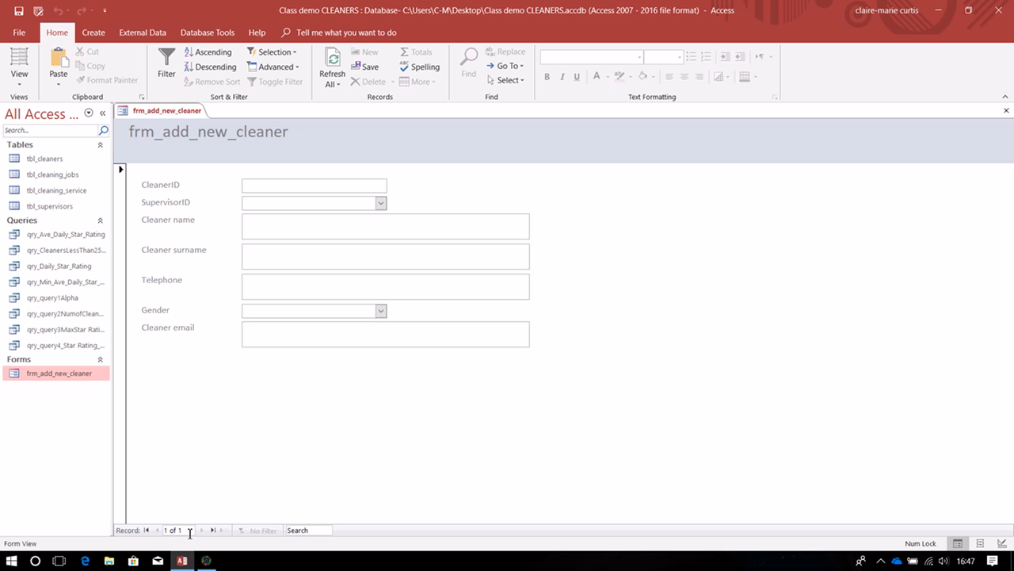
click(19, 67)
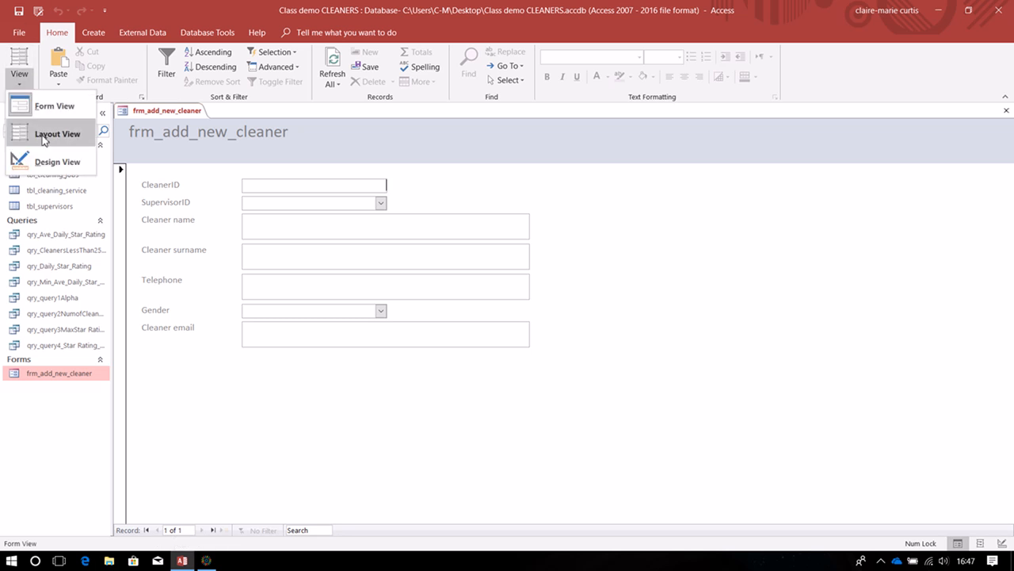
click(58, 162)
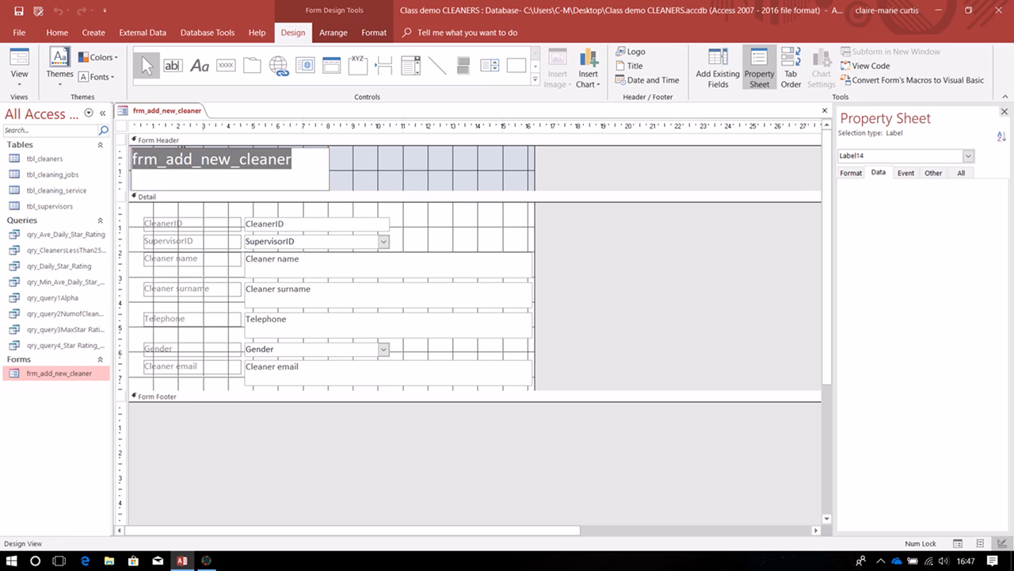
Type 'Register a new cleaner' into the Form Header title label.
text(Re)
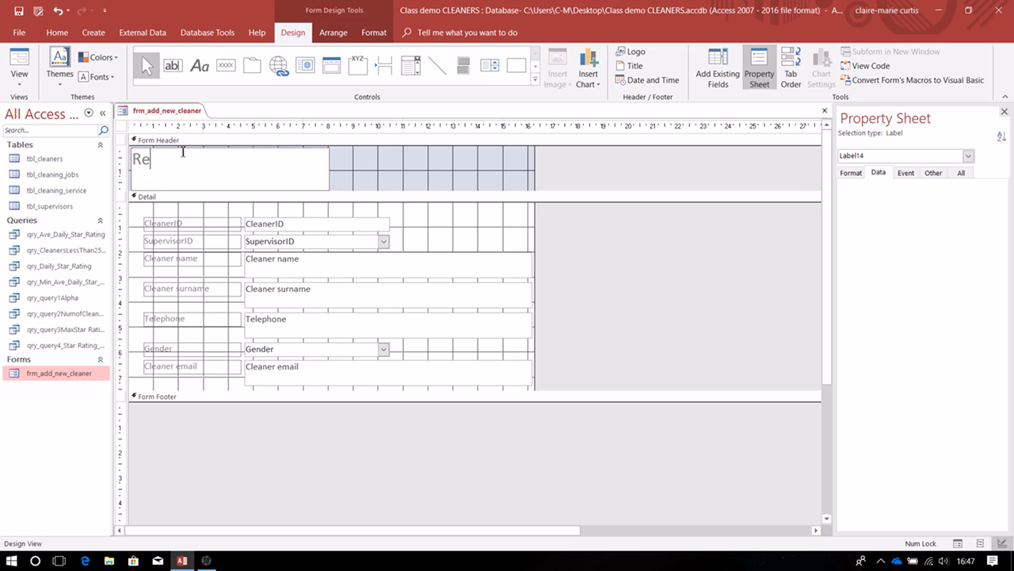
text(gister a n)
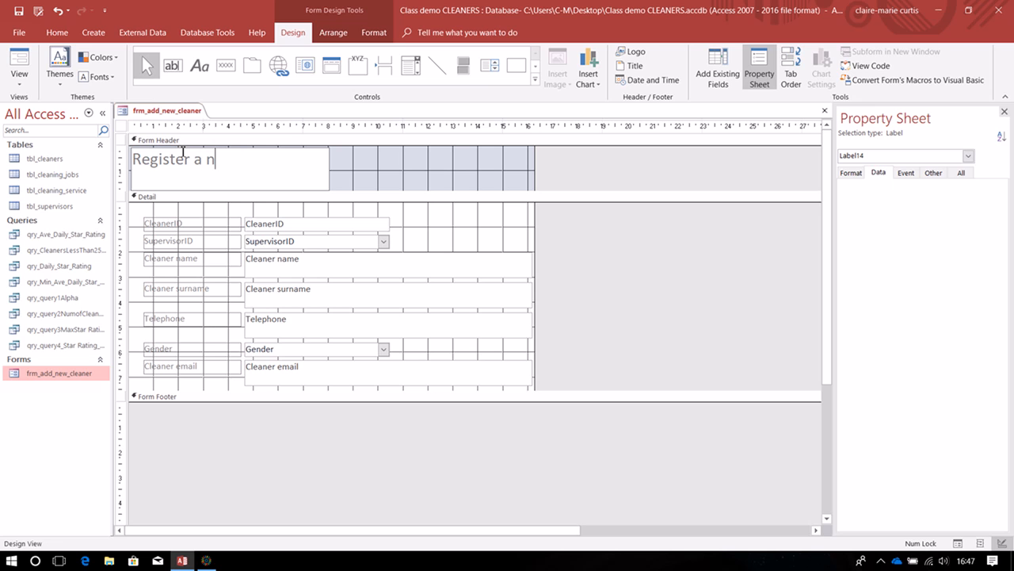
text(ew cleaner)
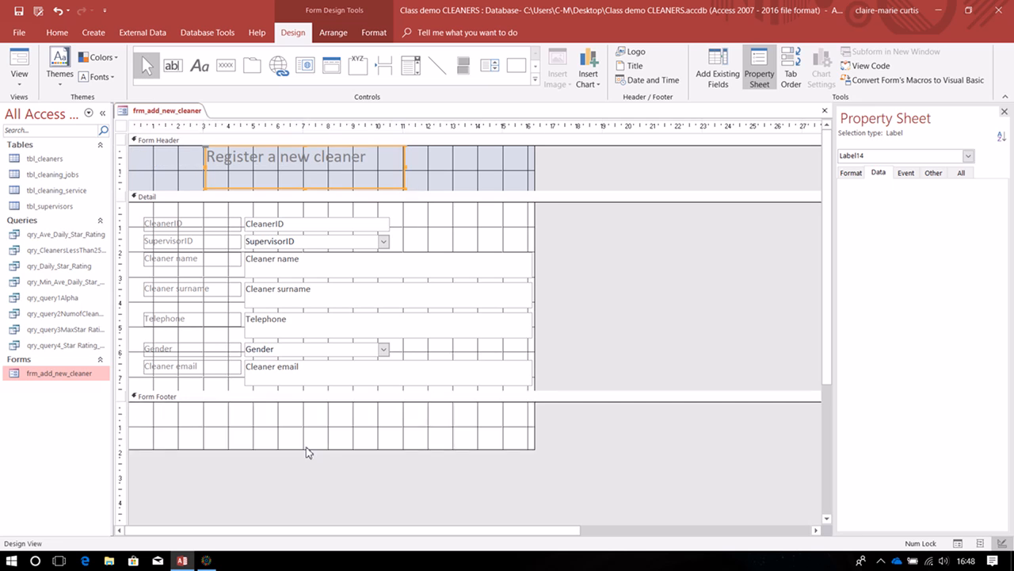
mouse_move(310, 390)
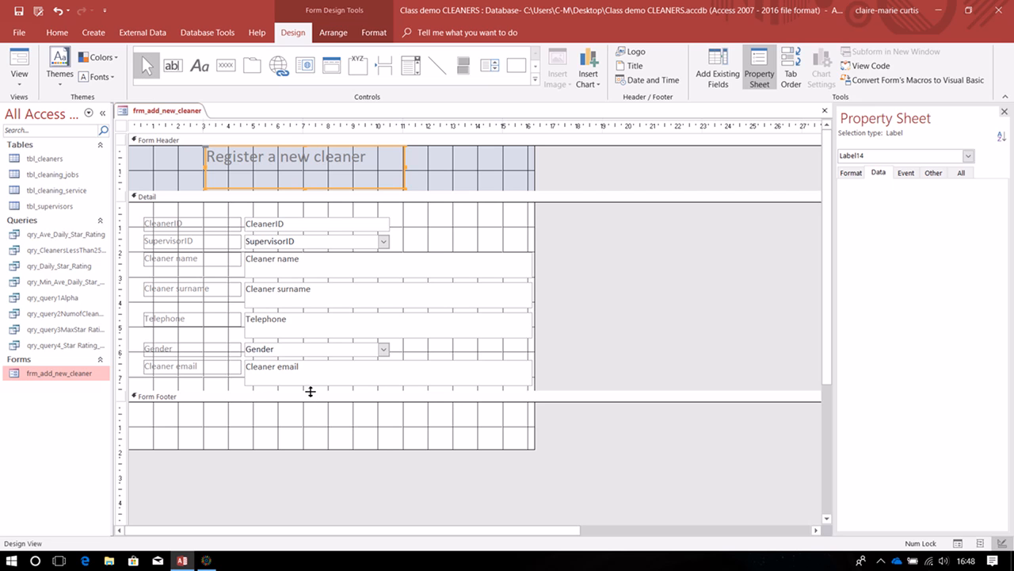
Lengthen the Detail section and draw a command button below the Cleaner email field.
drag(310, 395, 306, 437)
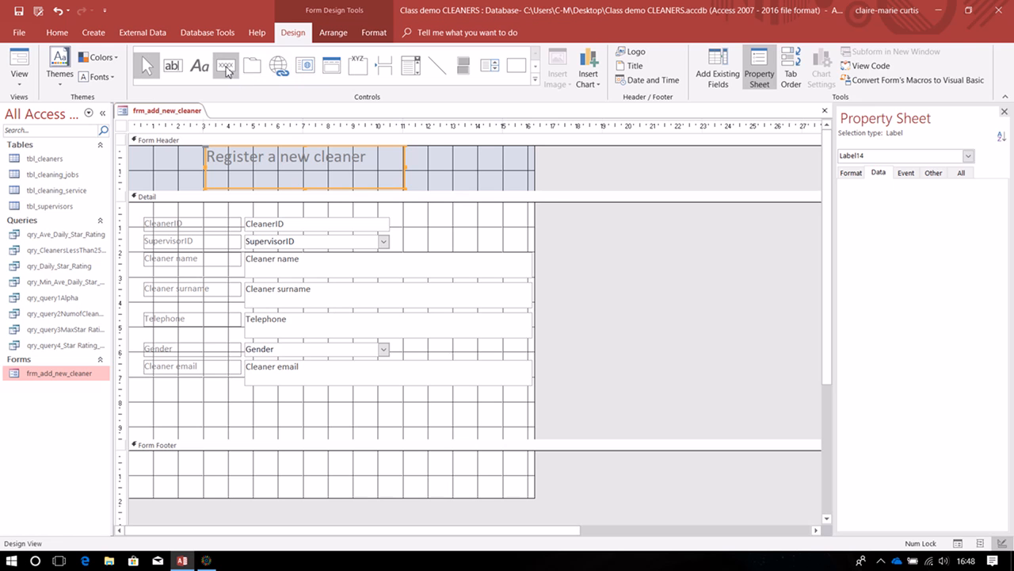
click(225, 66)
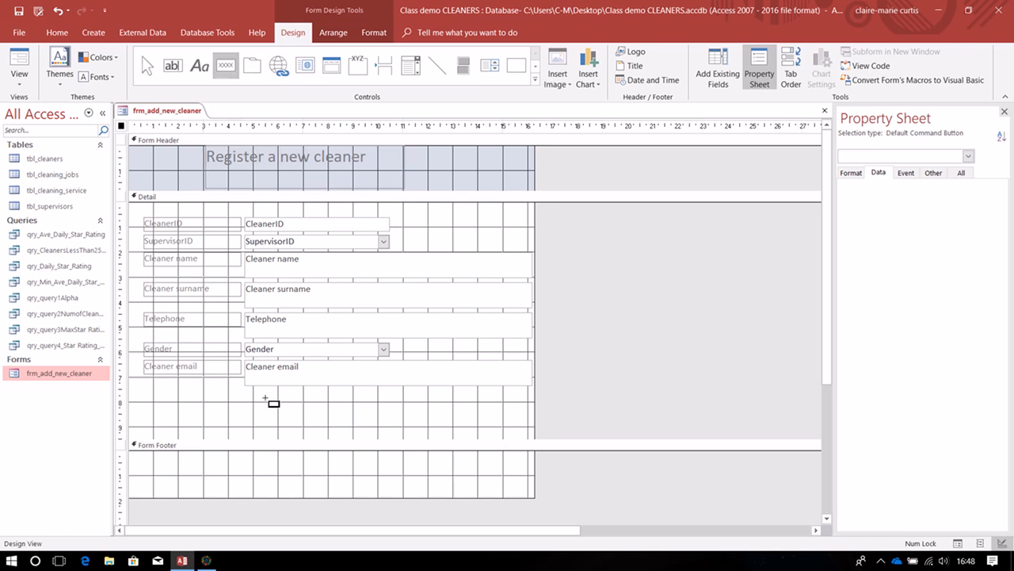
drag(265, 396, 341, 424)
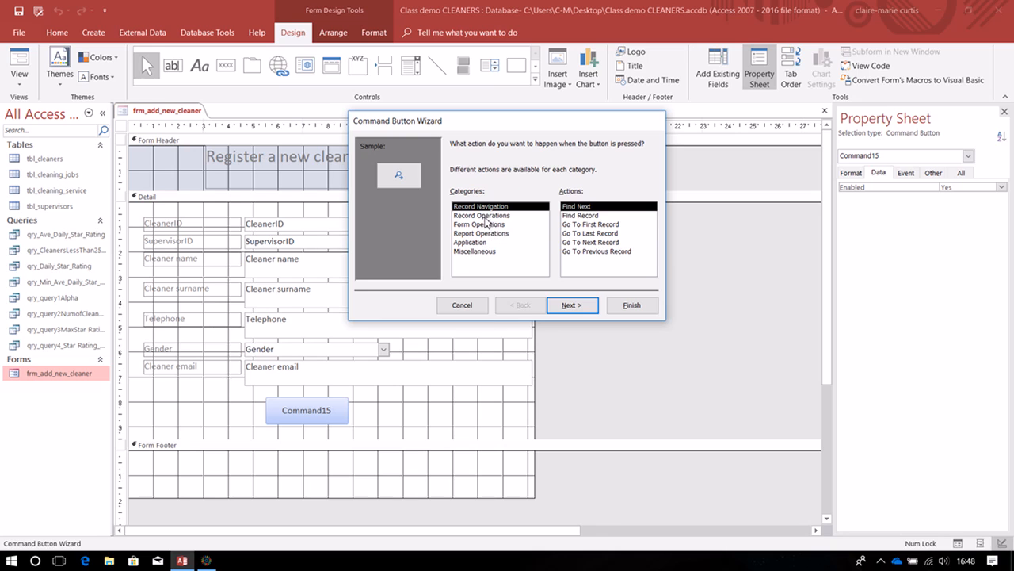
Make the button a Record Operations > Save Record button with text caption 'Save'.
click(481, 215)
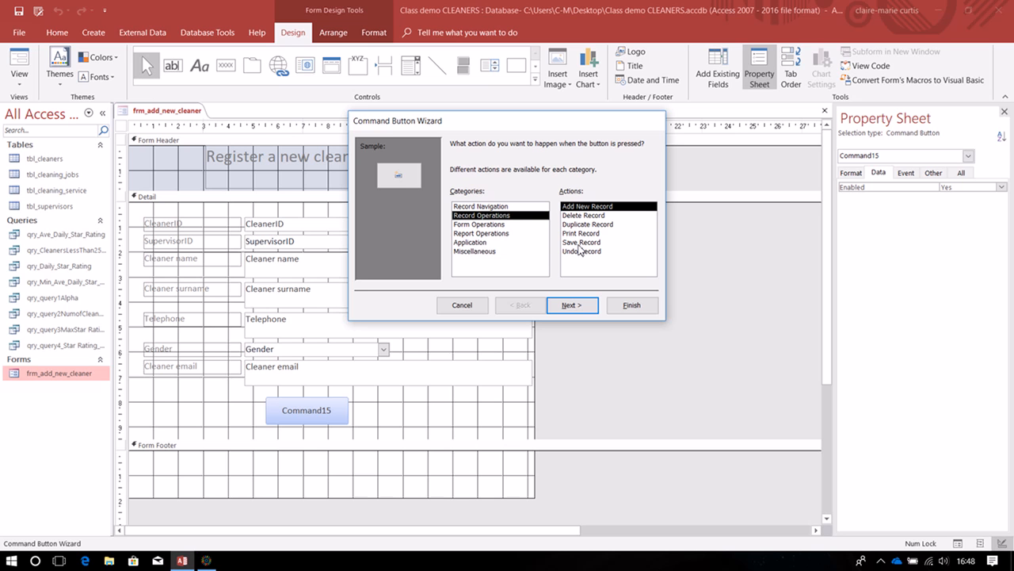
mouse_move(581, 250)
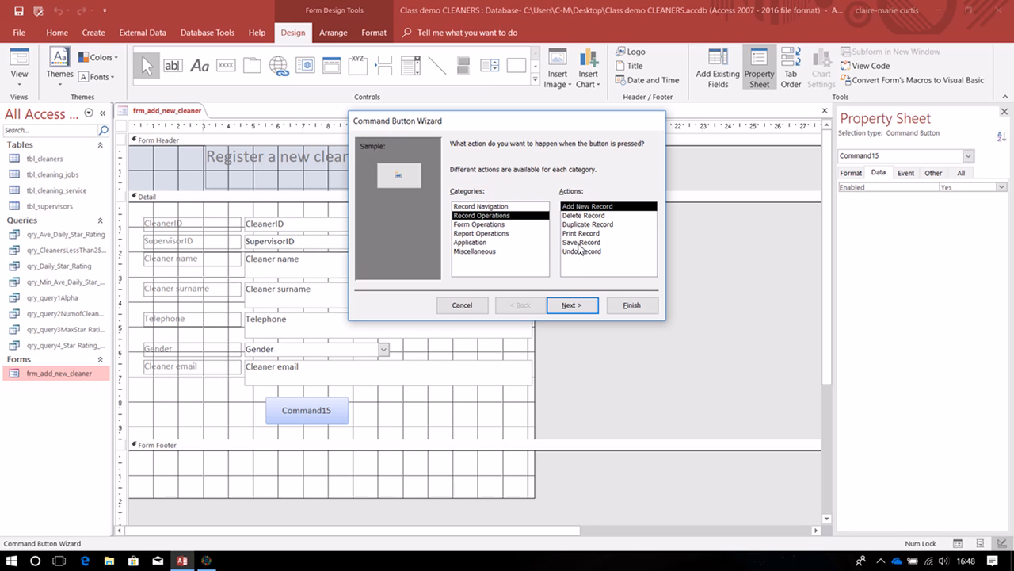
click(581, 242)
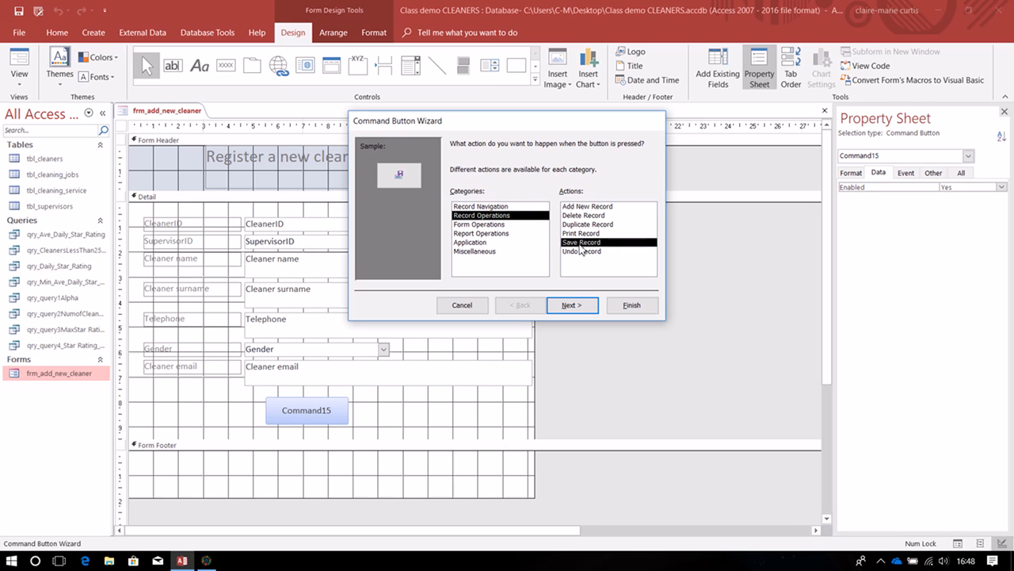
click(572, 305)
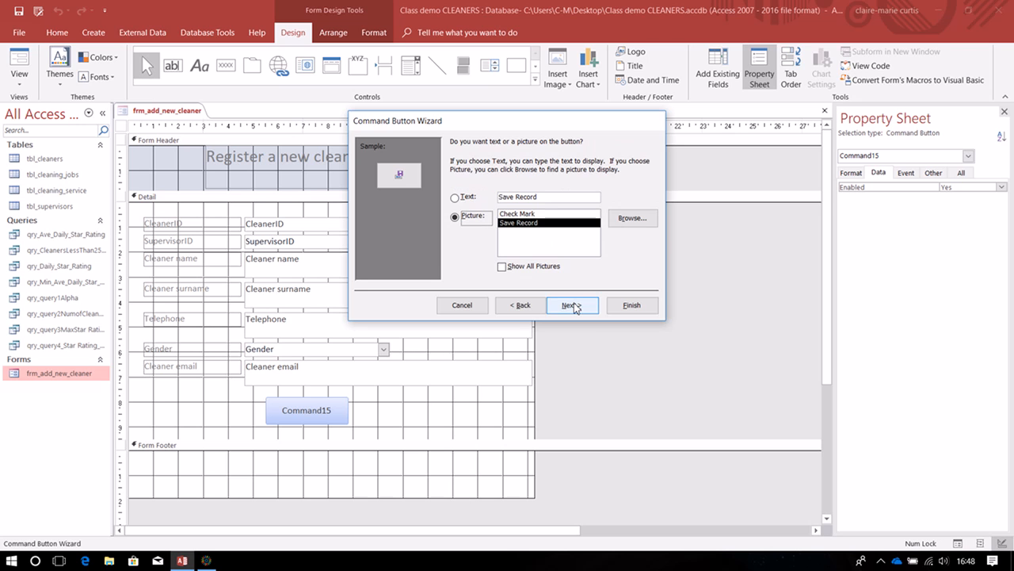
click(456, 197)
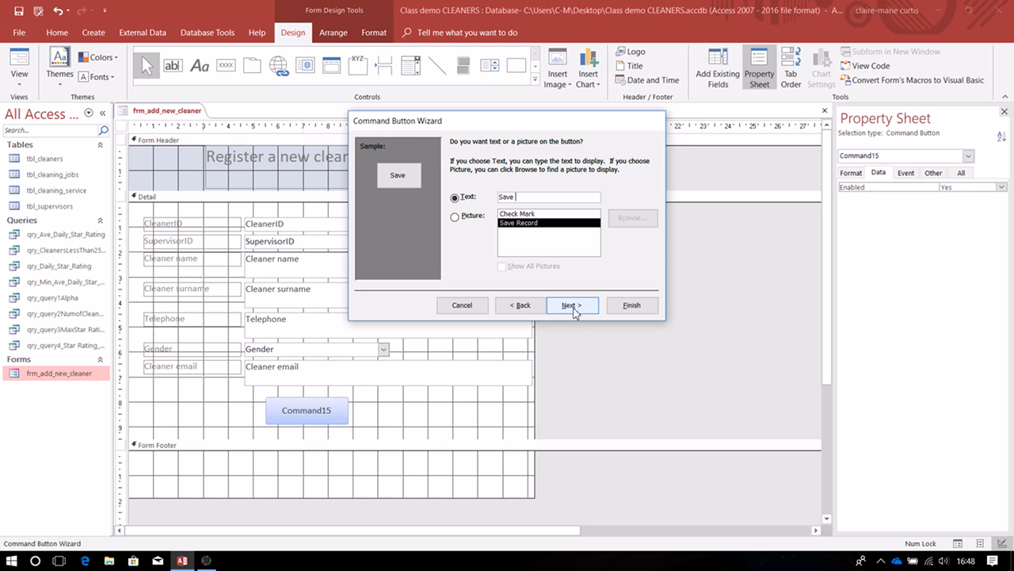
click(572, 305)
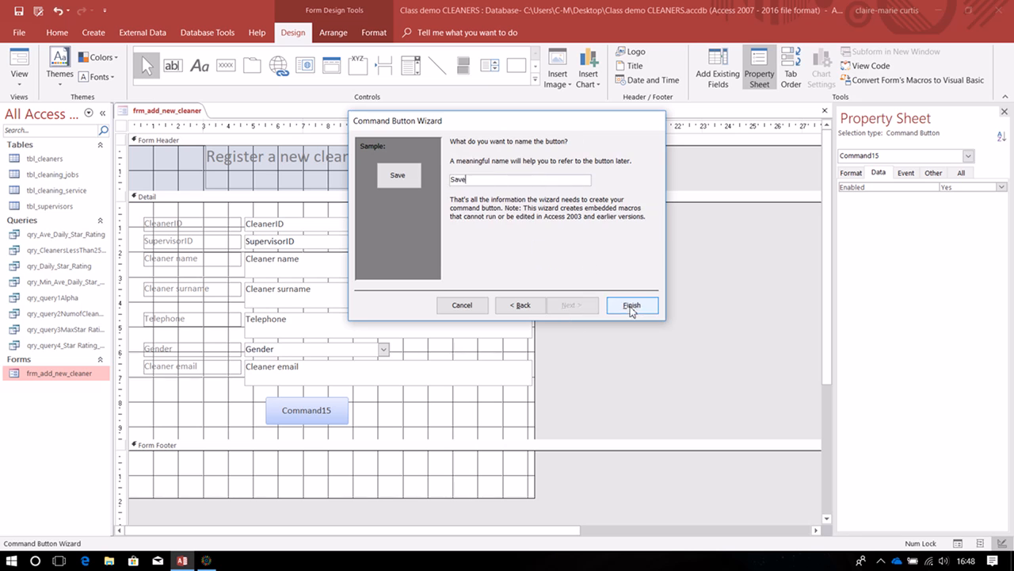
click(632, 304)
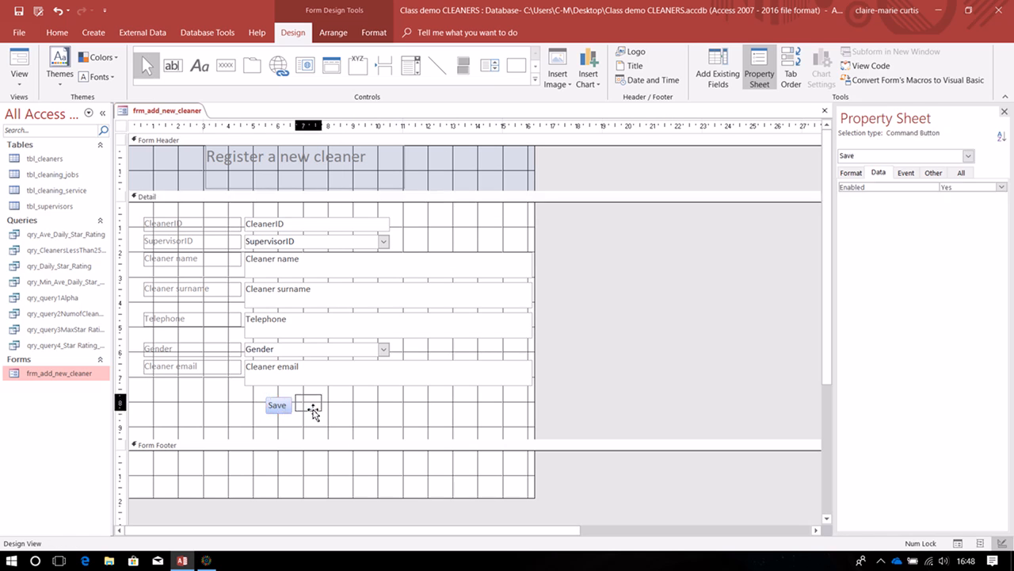
Set the Save button's caption to 20 pt and resize the button to fit.
click(301, 404)
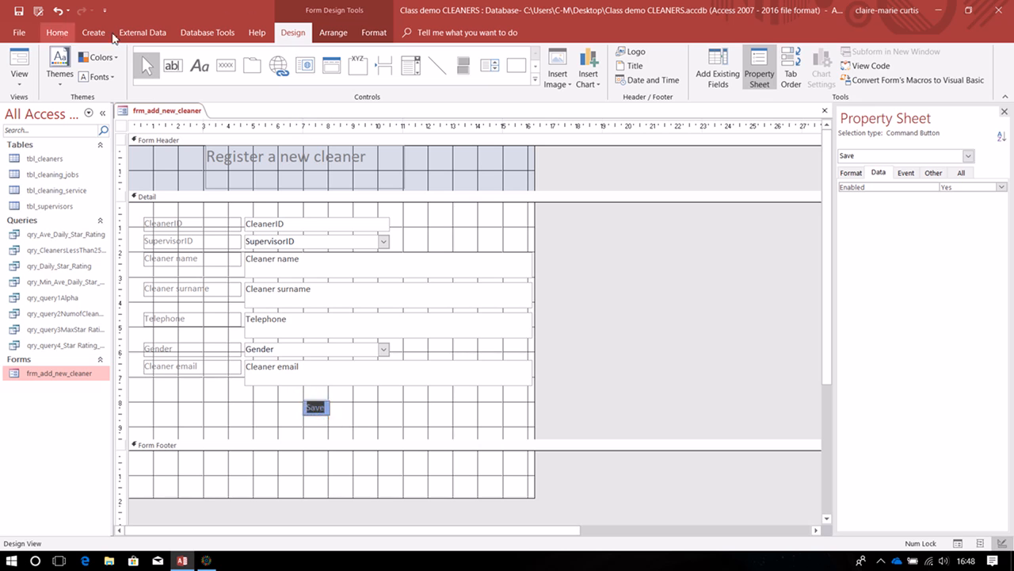
click(374, 32)
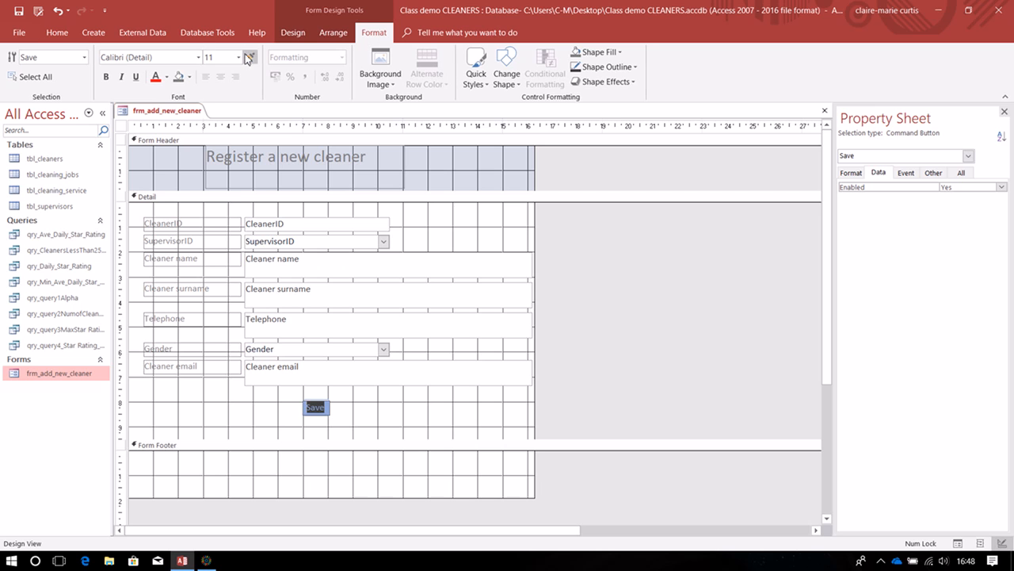
click(237, 56)
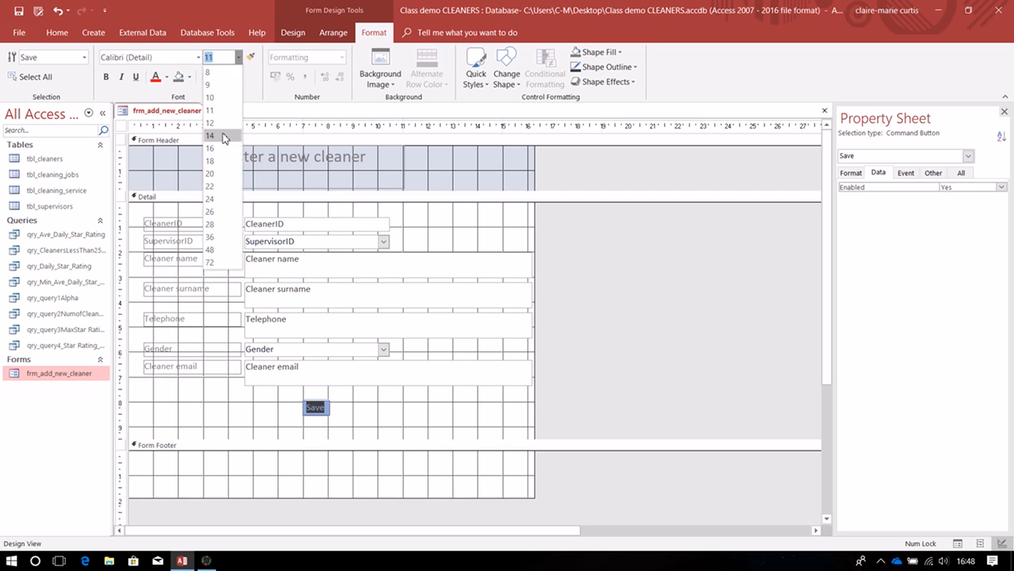
click(209, 136)
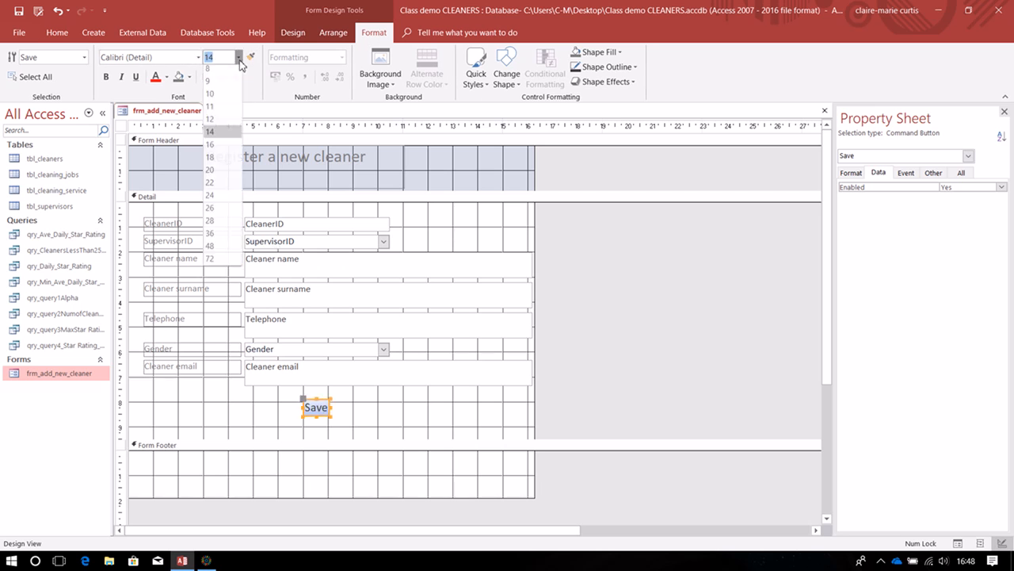
click(209, 157)
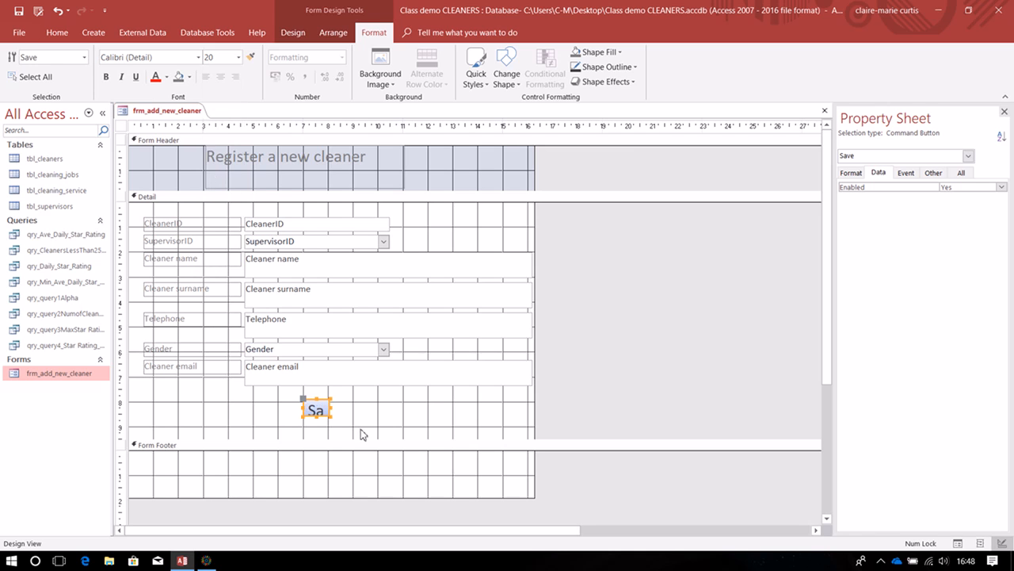
mouse_move(333, 412)
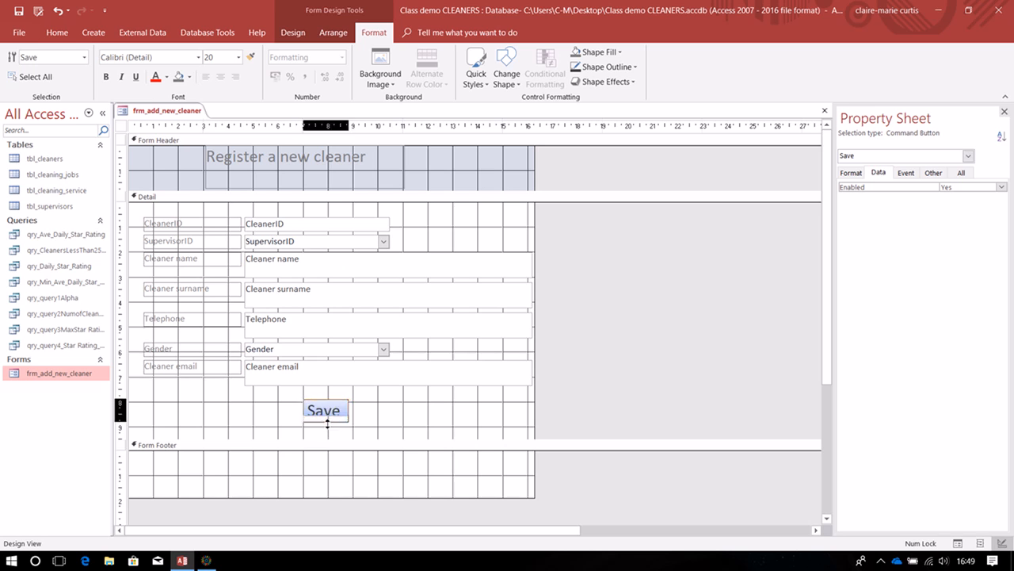
click(194, 191)
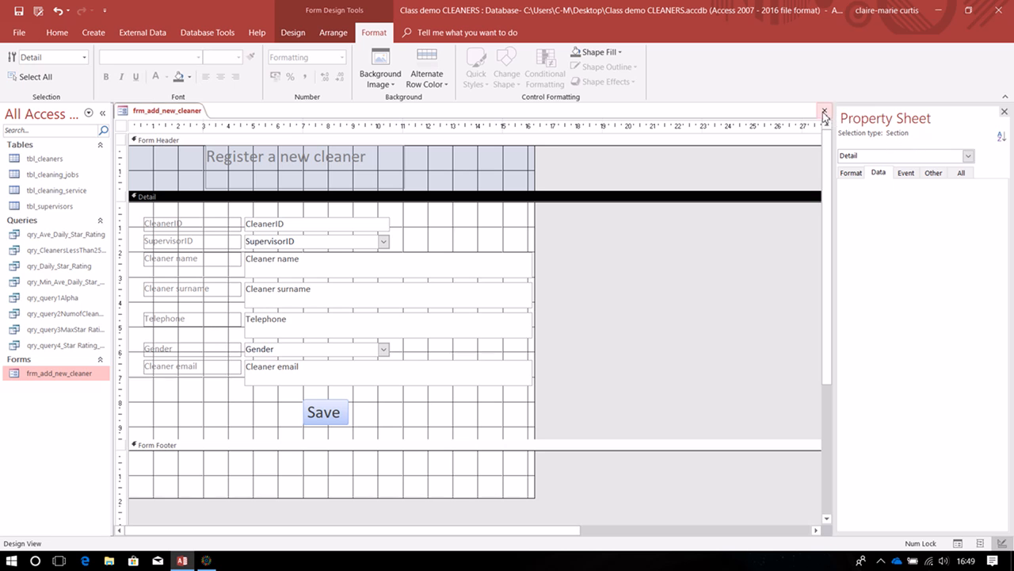
click(56, 33)
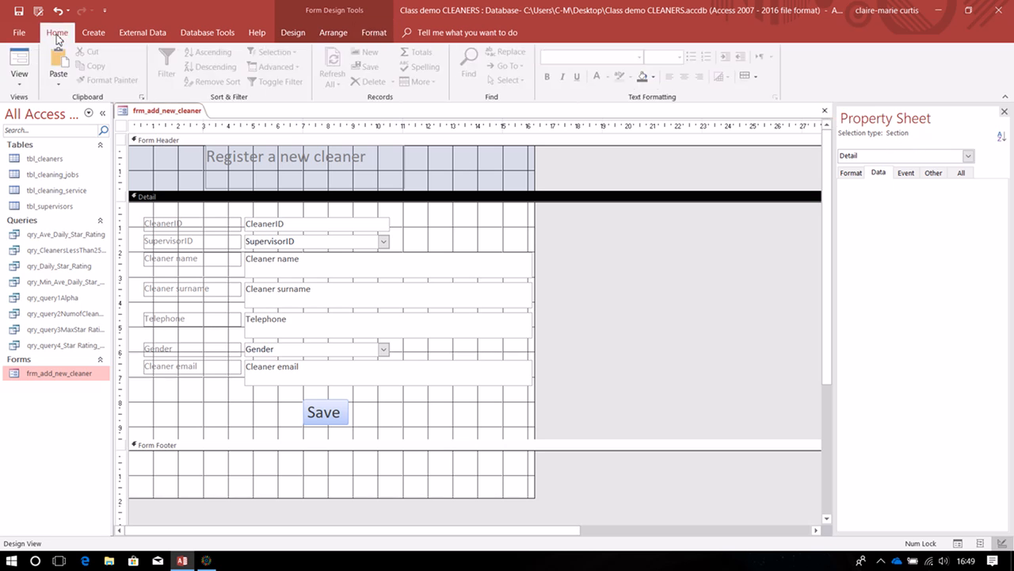
Switch to Form View, type 33, pick a supervisor, and enter name Bob Builder.
click(19, 64)
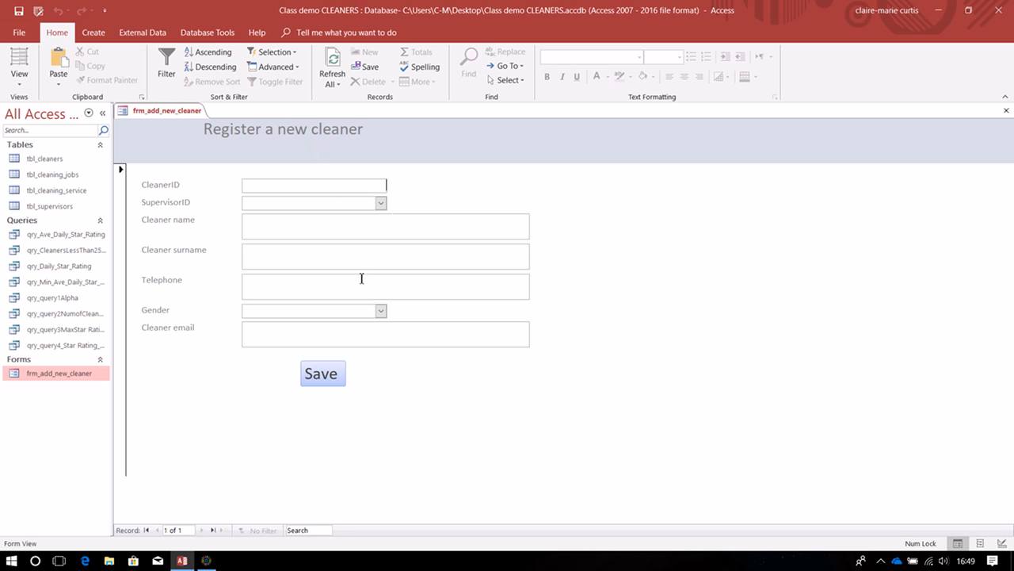
text(33)
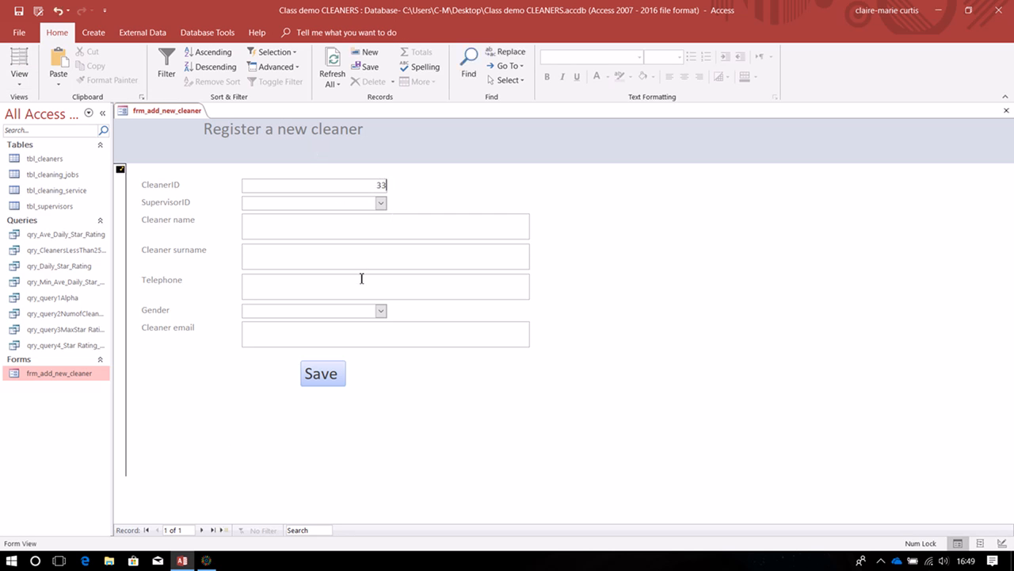
click(380, 202)
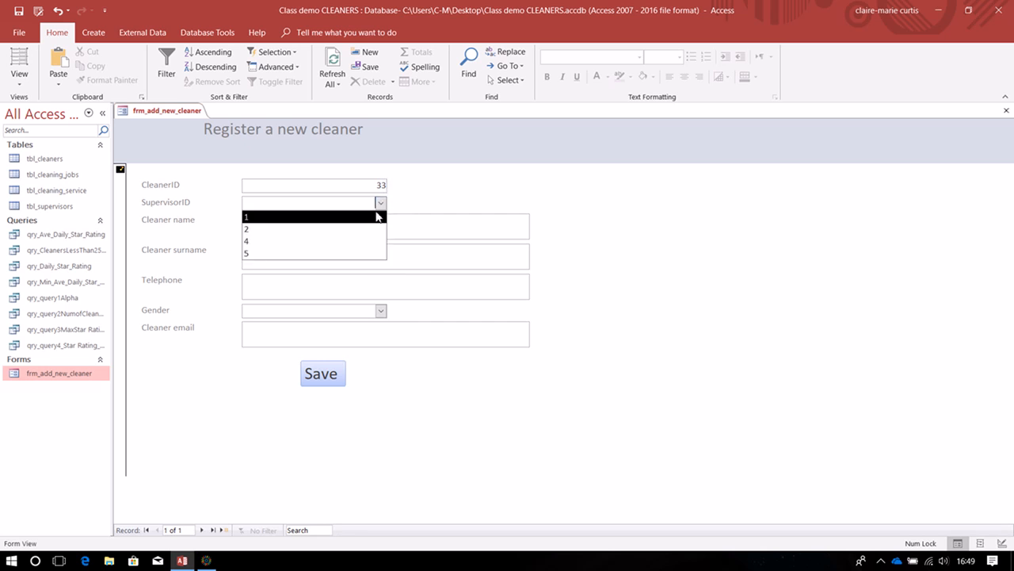
click(245, 240)
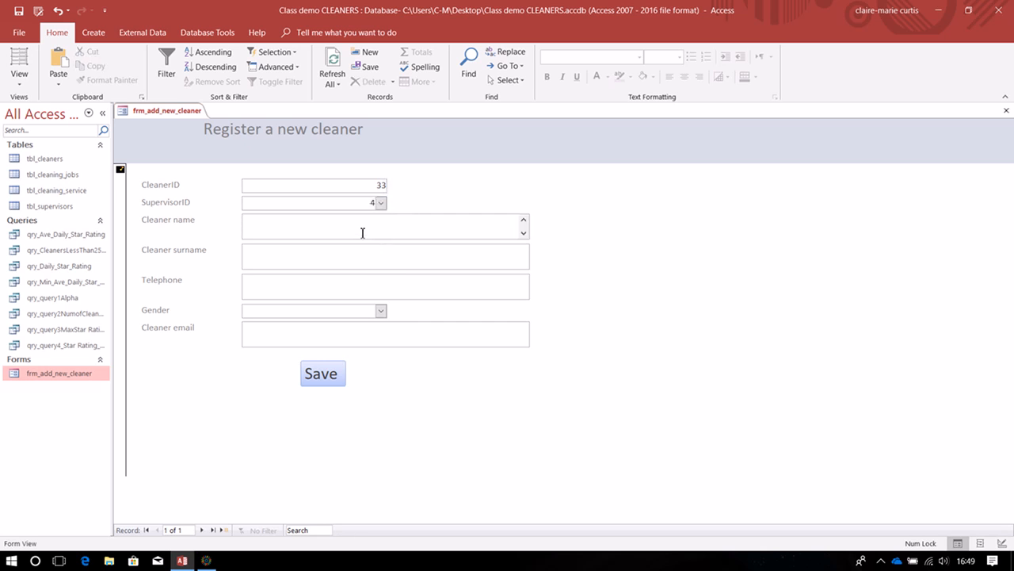
text(Bob)
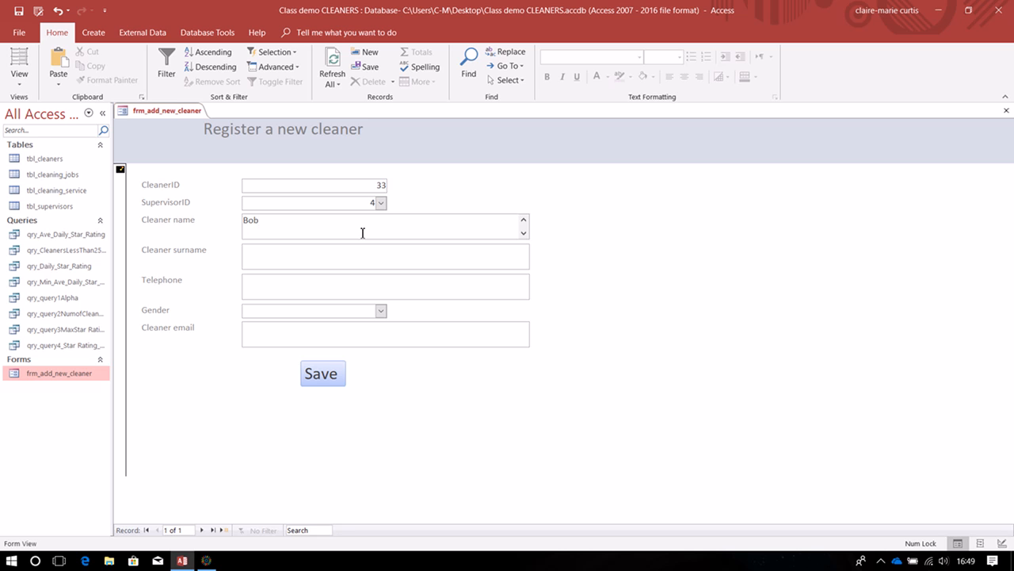
text(B)
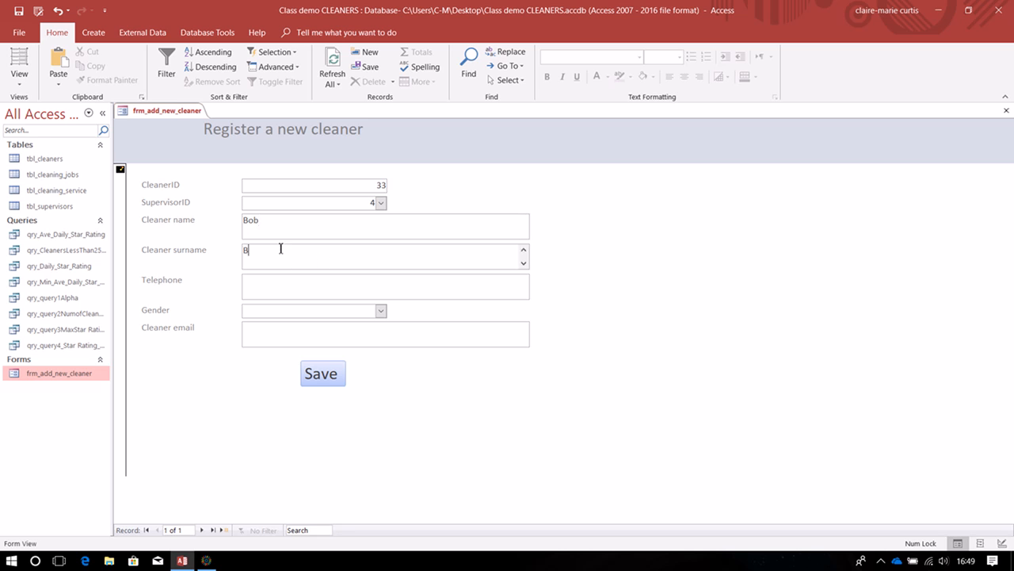
text(uilder)
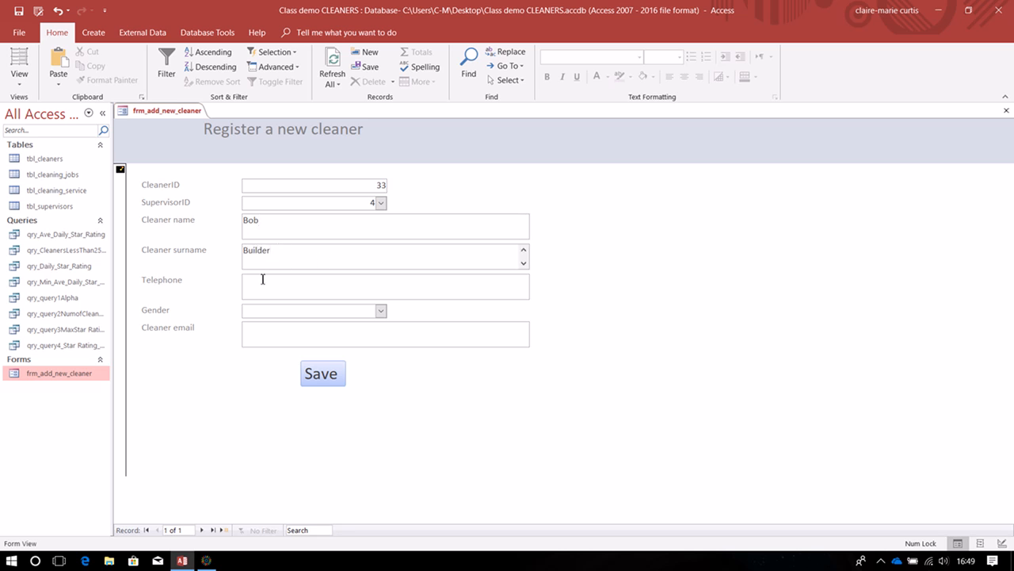
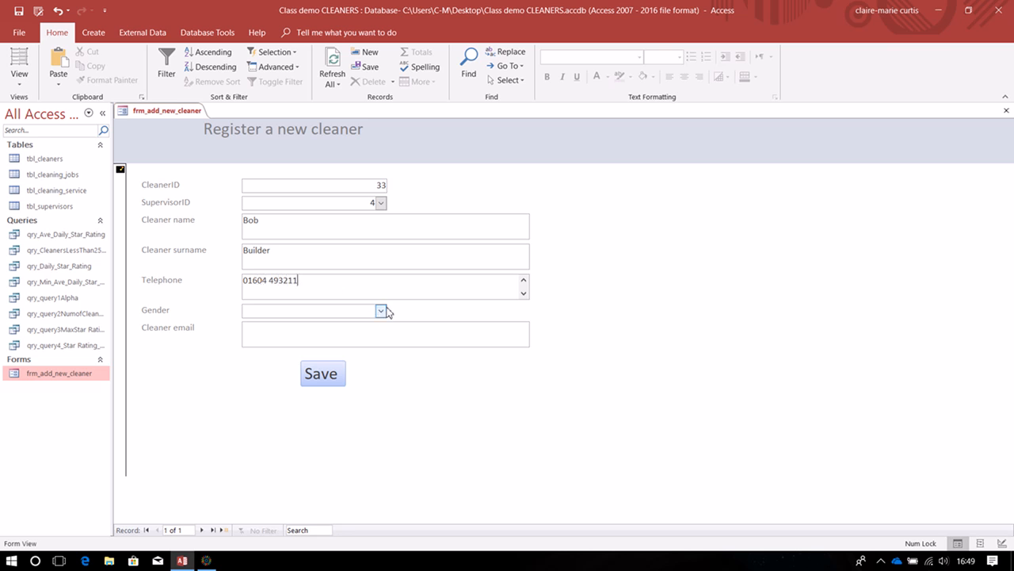
Enter telephone 01604932, gender M, and the test cleaner's .com email address.
click(381, 309)
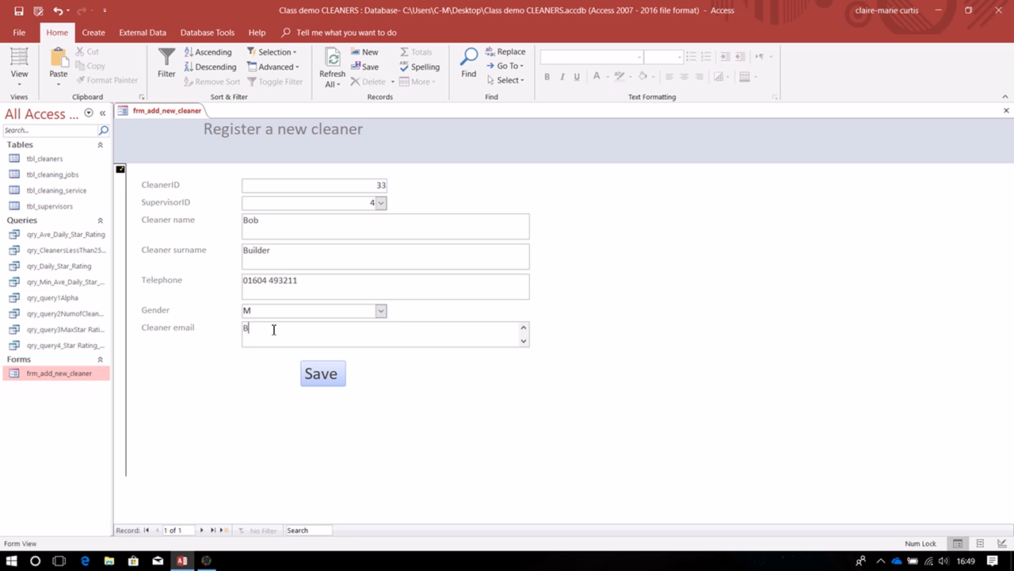
text(ob@)
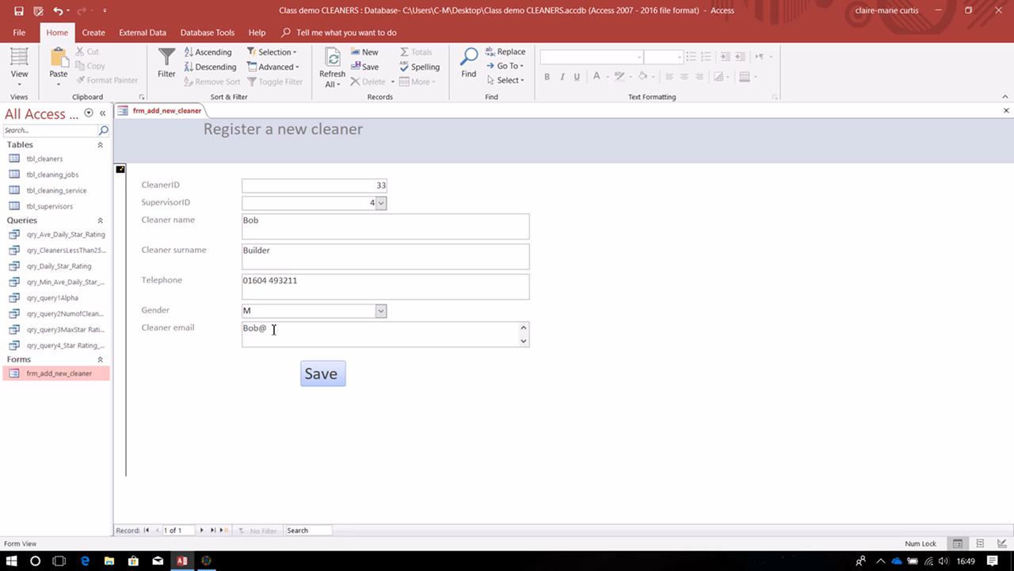
text(can we buil)
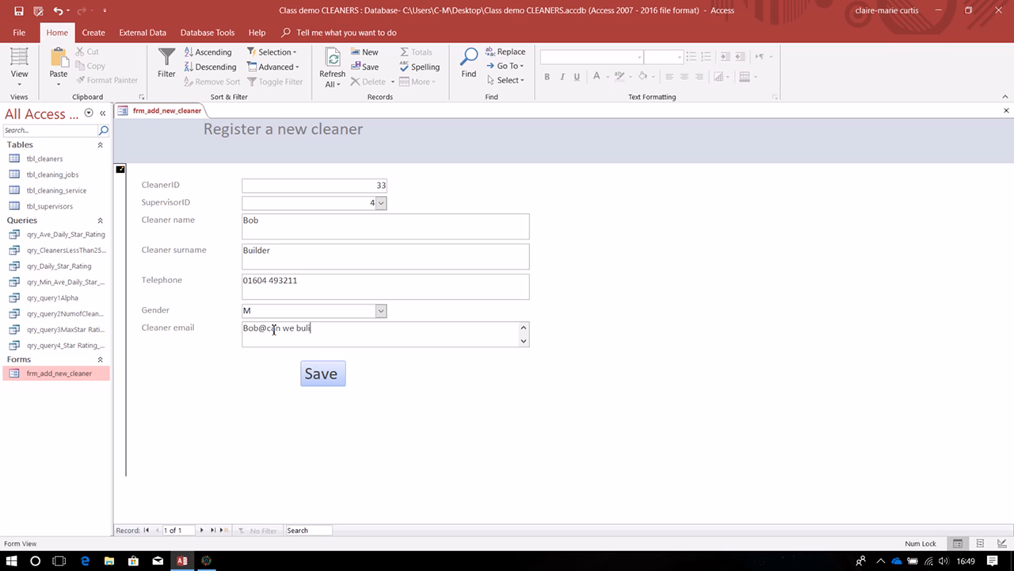
key(Backspace)
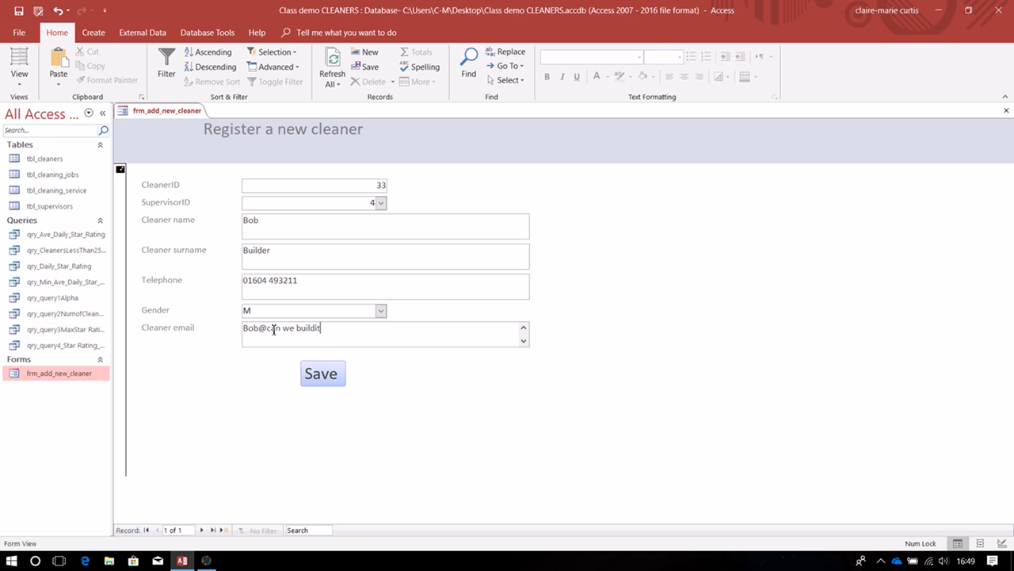
text(.com)
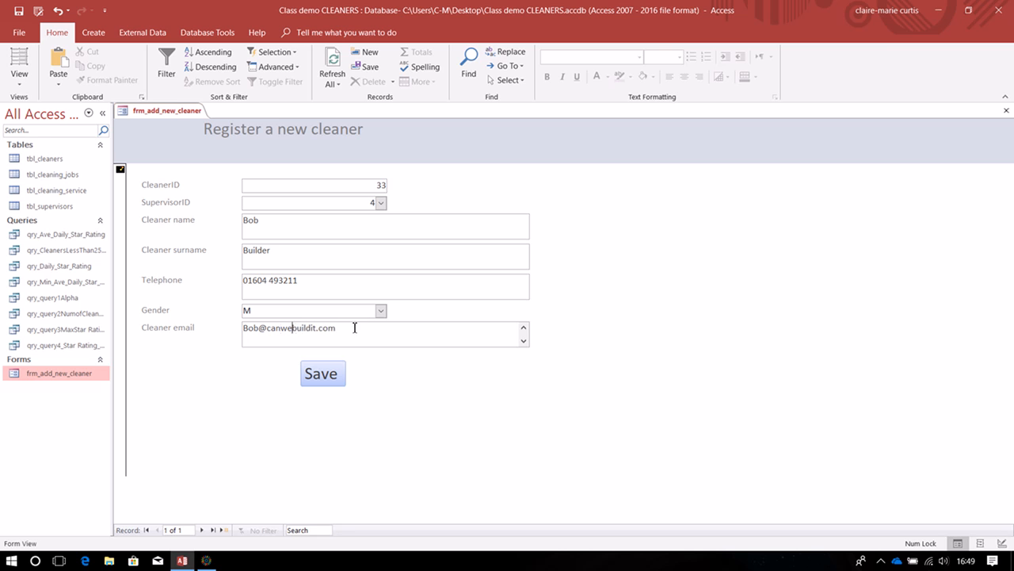
Find Bob Builder as record 33 in tbl_cleaners, delete it, and close the table.
click(323, 373)
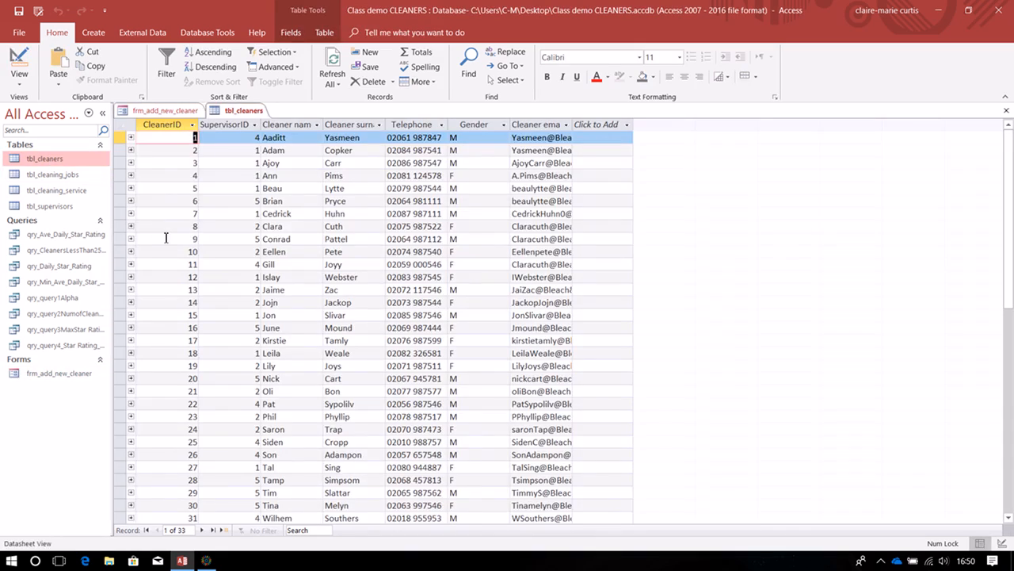
scroll(down, 3)
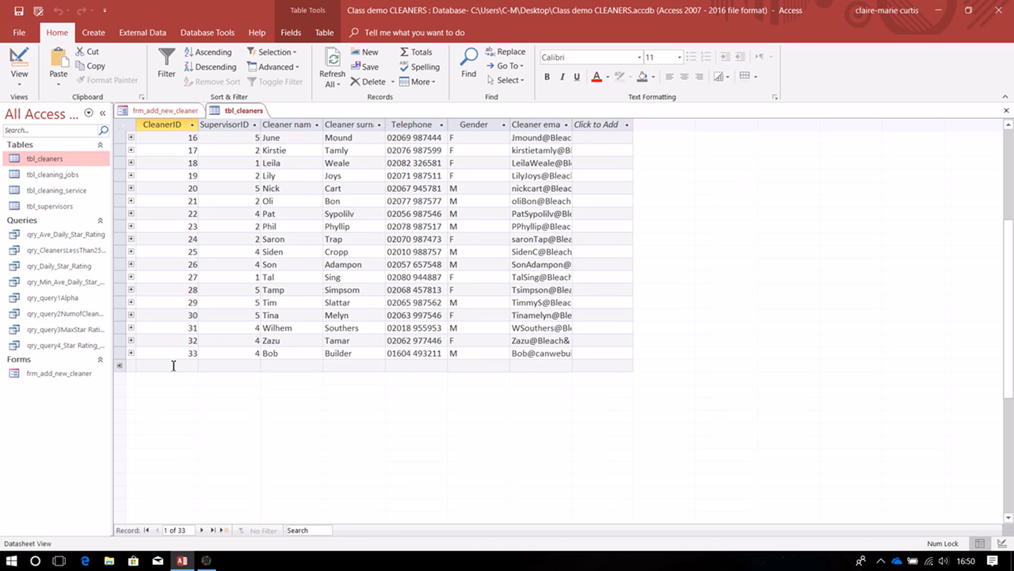
click(119, 353)
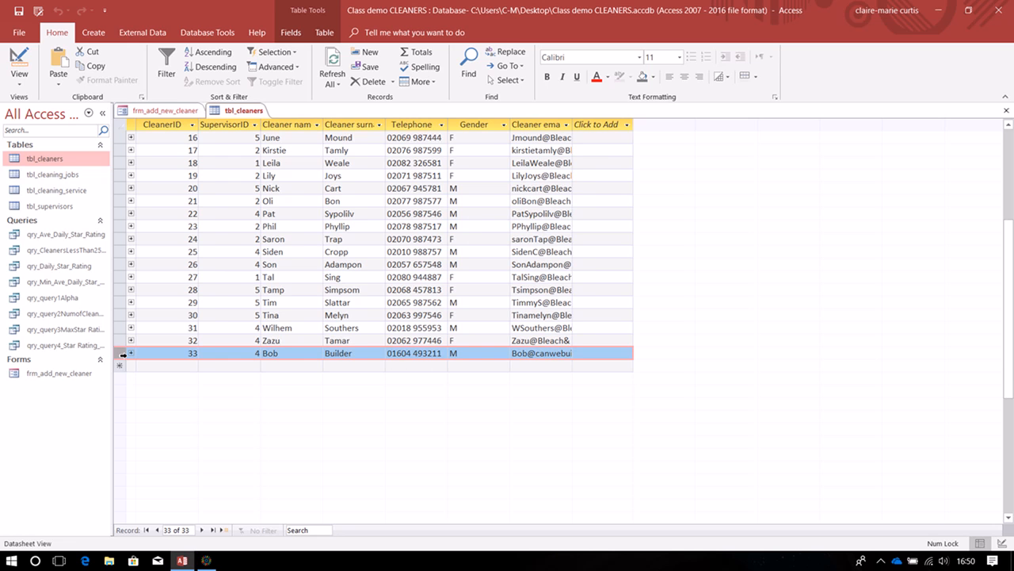
right_click(119, 353)
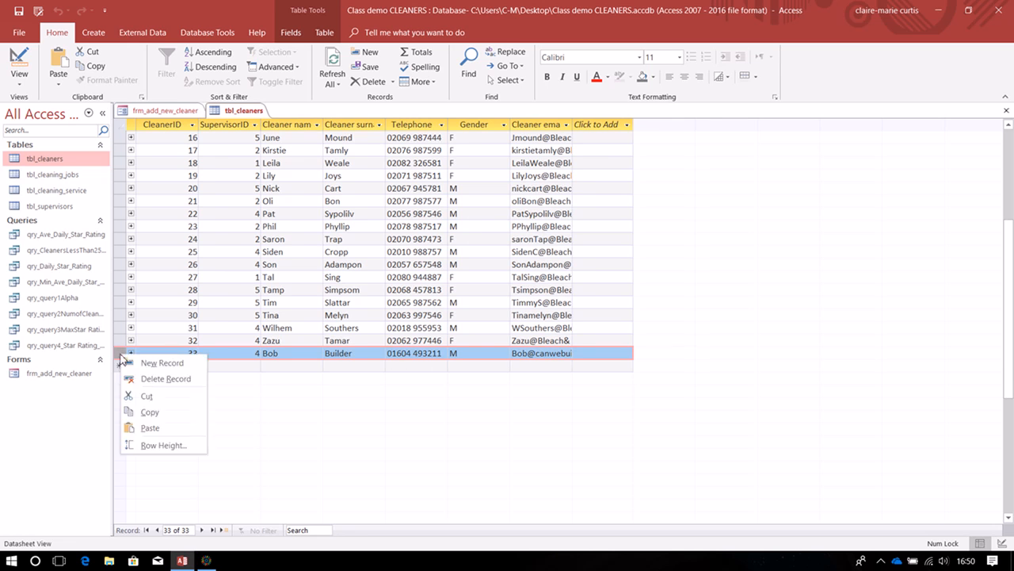
click(165, 378)
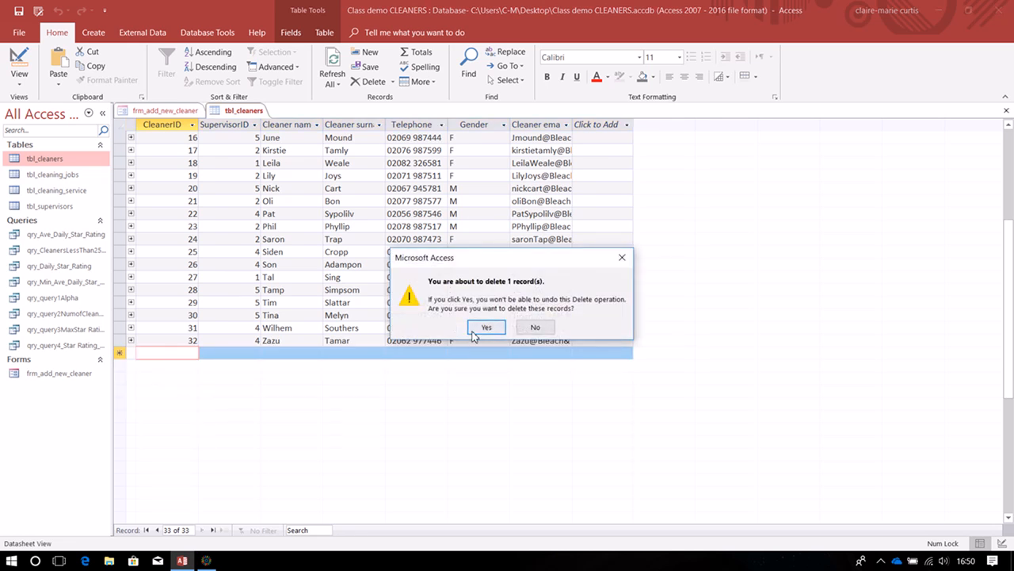
click(486, 327)
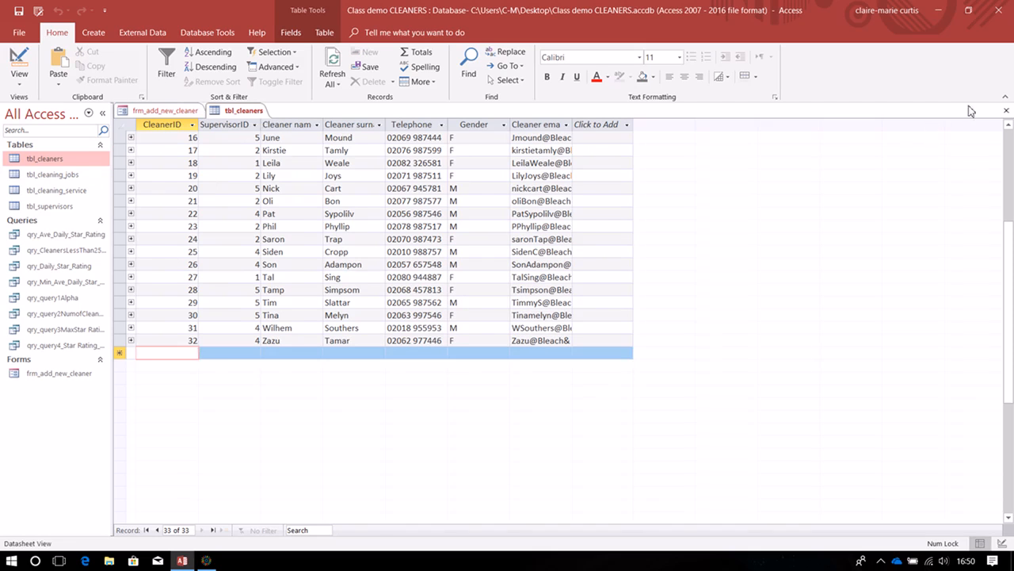
click(165, 110)
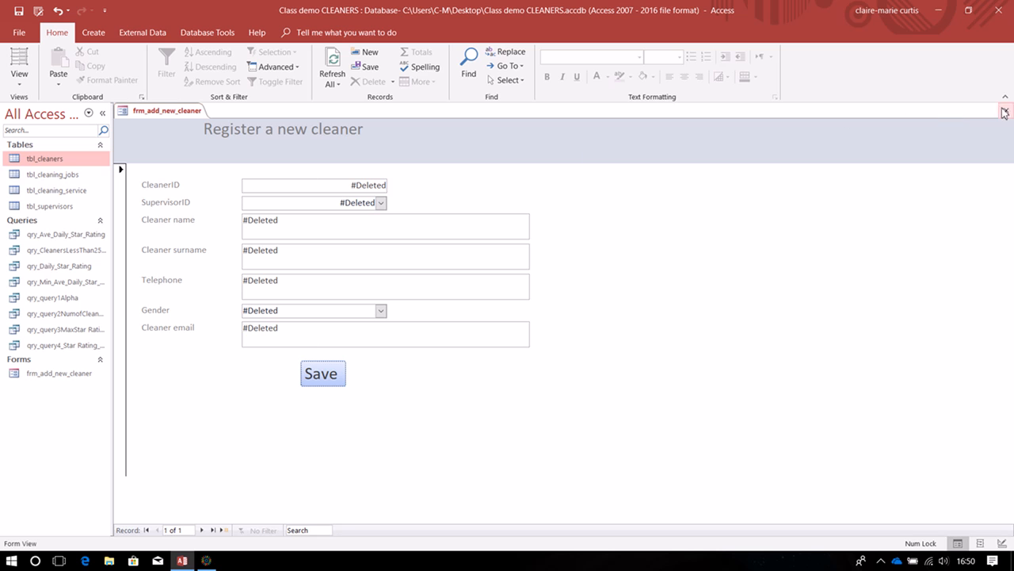
Close frm_add_new_cleaner, keep its design changes, and reopen it to a blank record.
click(1005, 111)
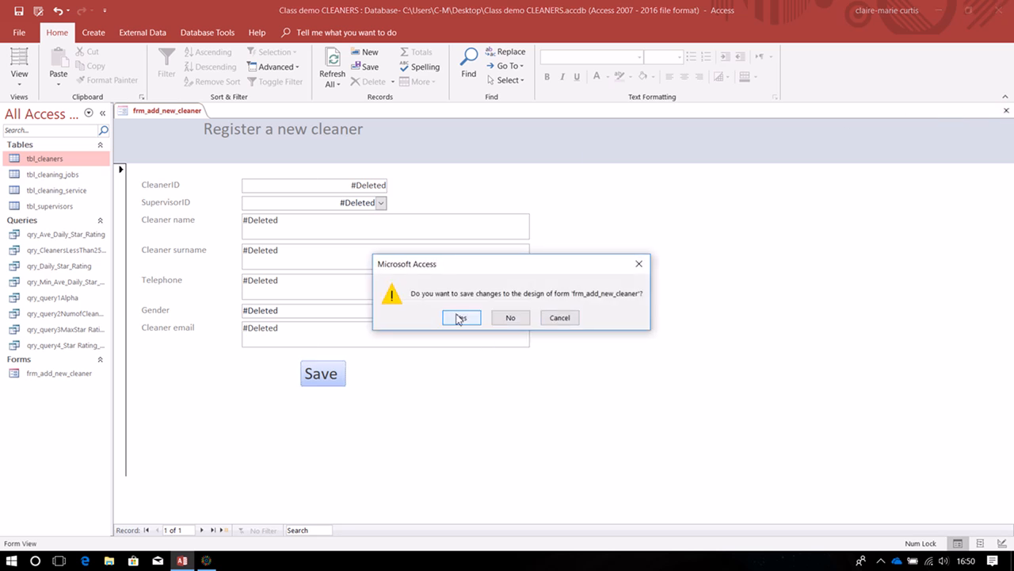
click(462, 317)
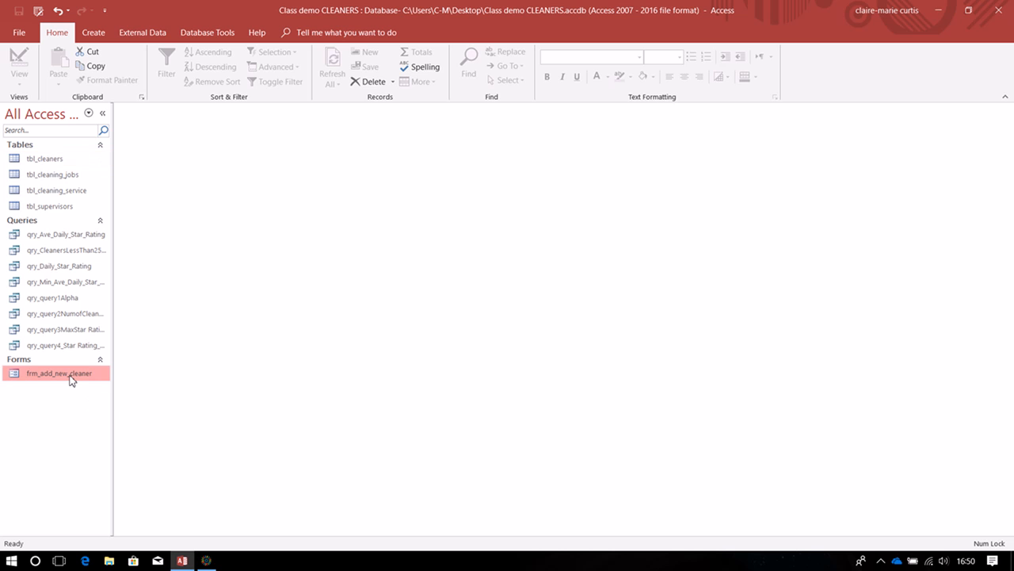
double_click(59, 373)
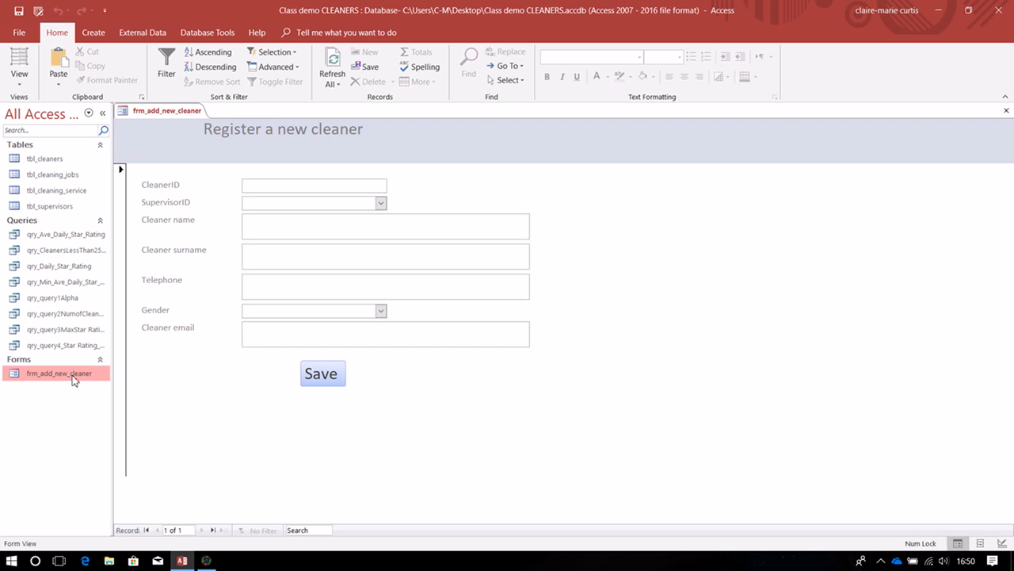